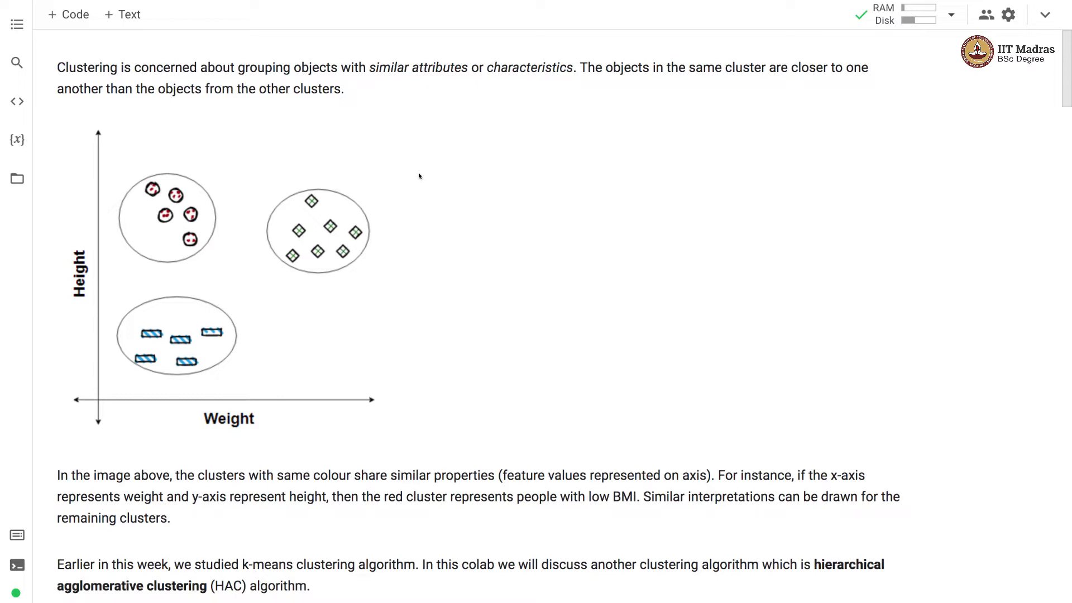
pyautogui.moveTo(204, 326)
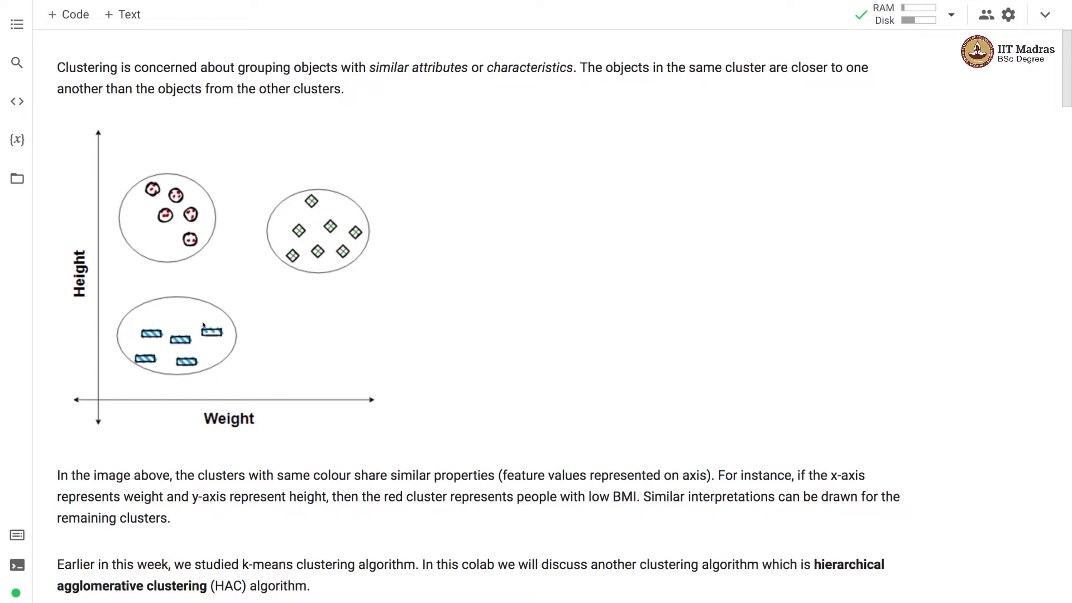
pyautogui.moveTo(143, 348)
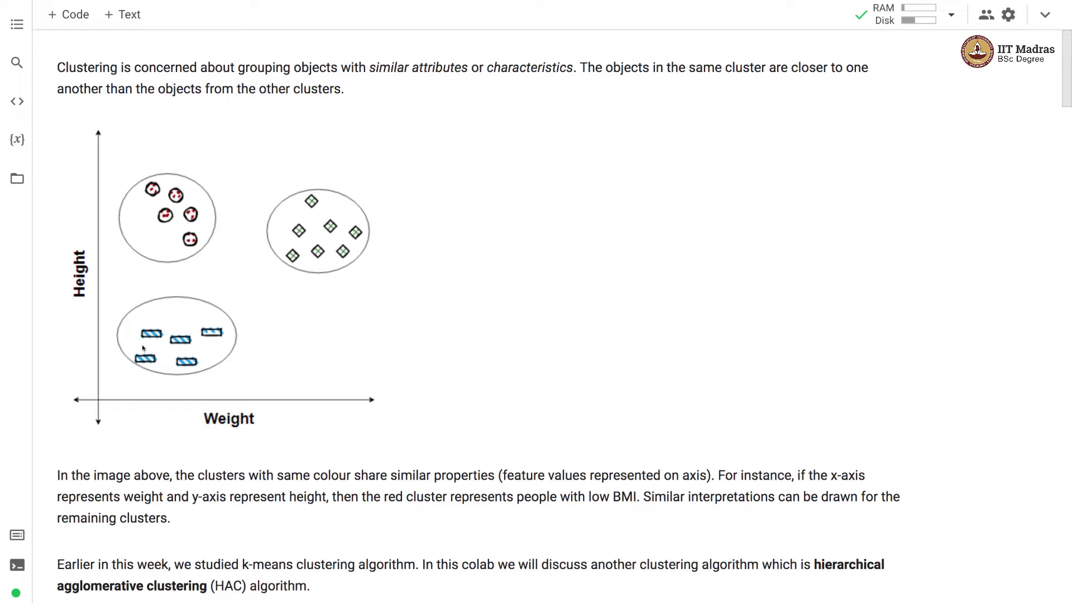
pyautogui.moveTo(194, 414)
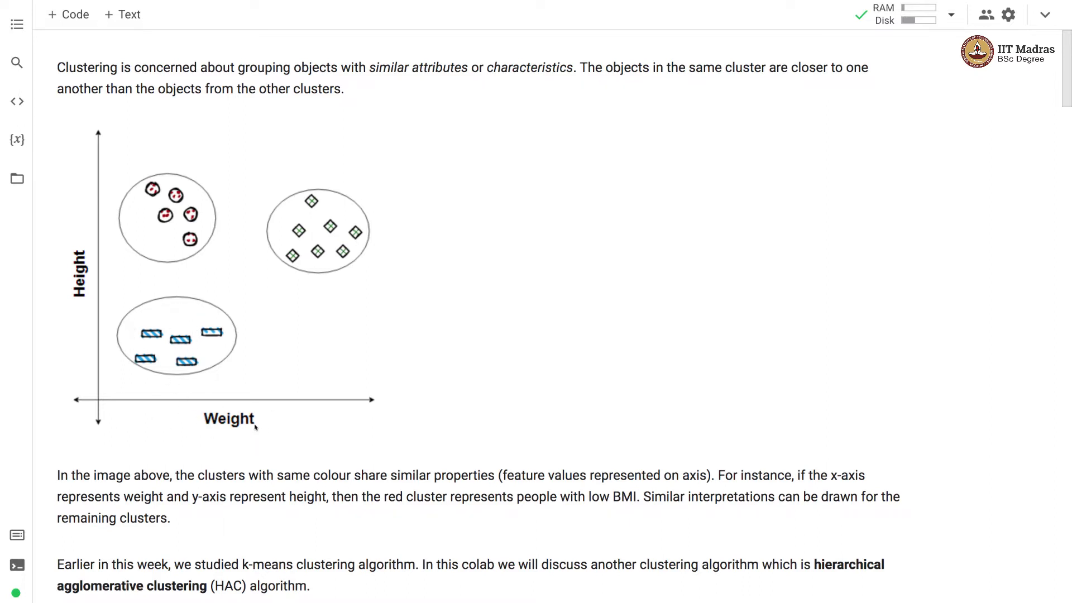
pyautogui.moveTo(71, 228)
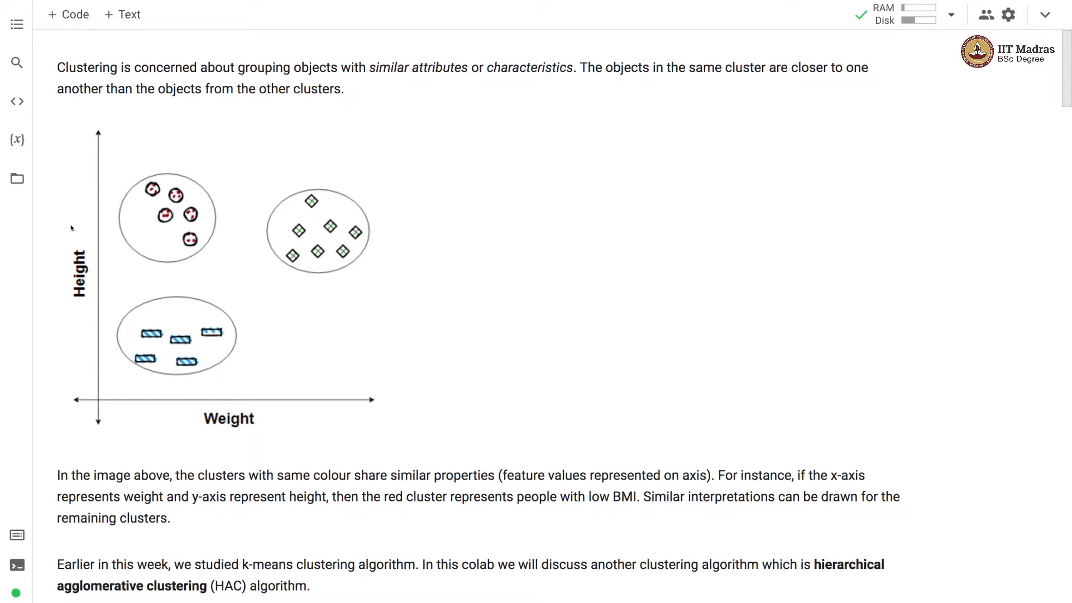
pyautogui.moveTo(55, 303)
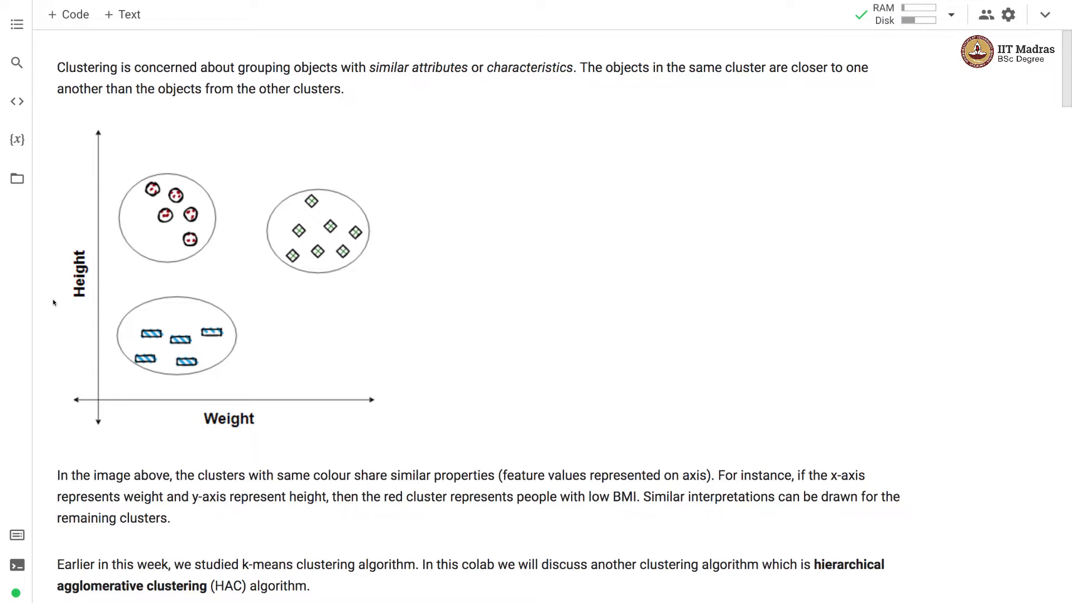
pyautogui.moveTo(137, 204)
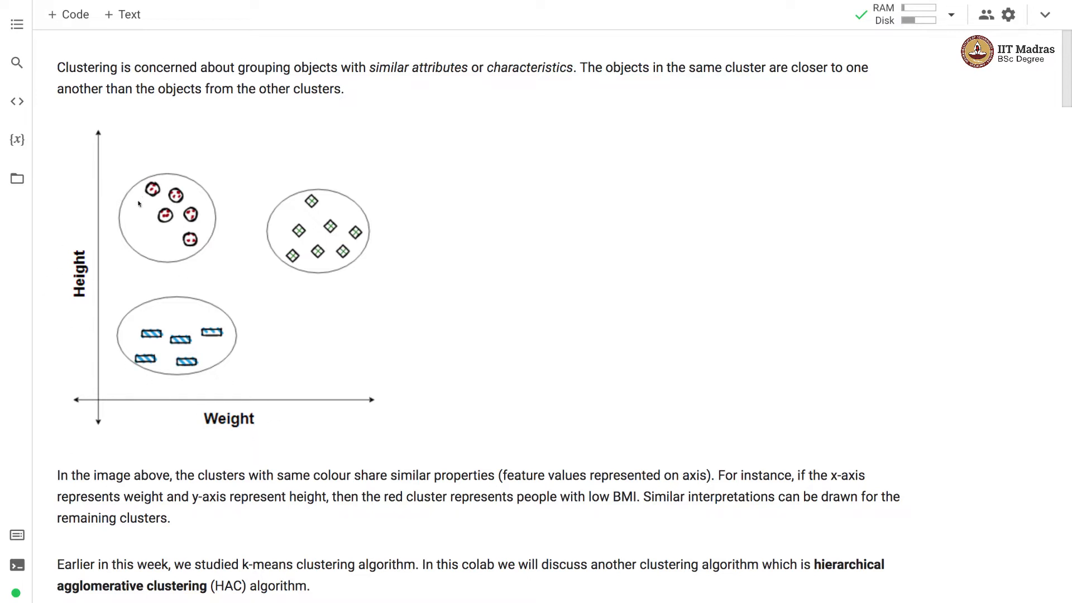
pyautogui.moveTo(146, 220)
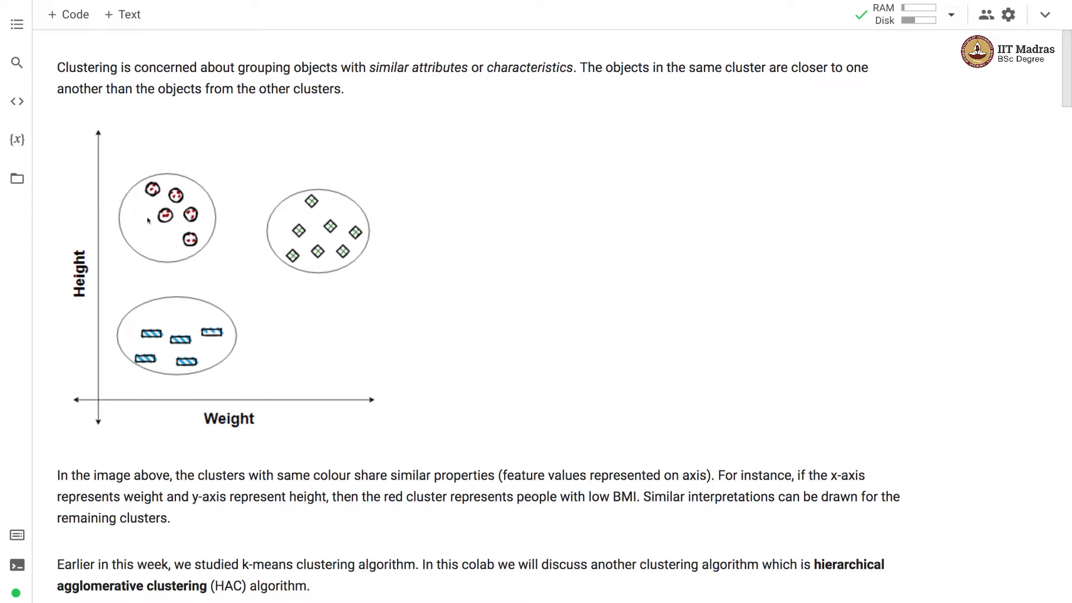
pyautogui.moveTo(286, 244)
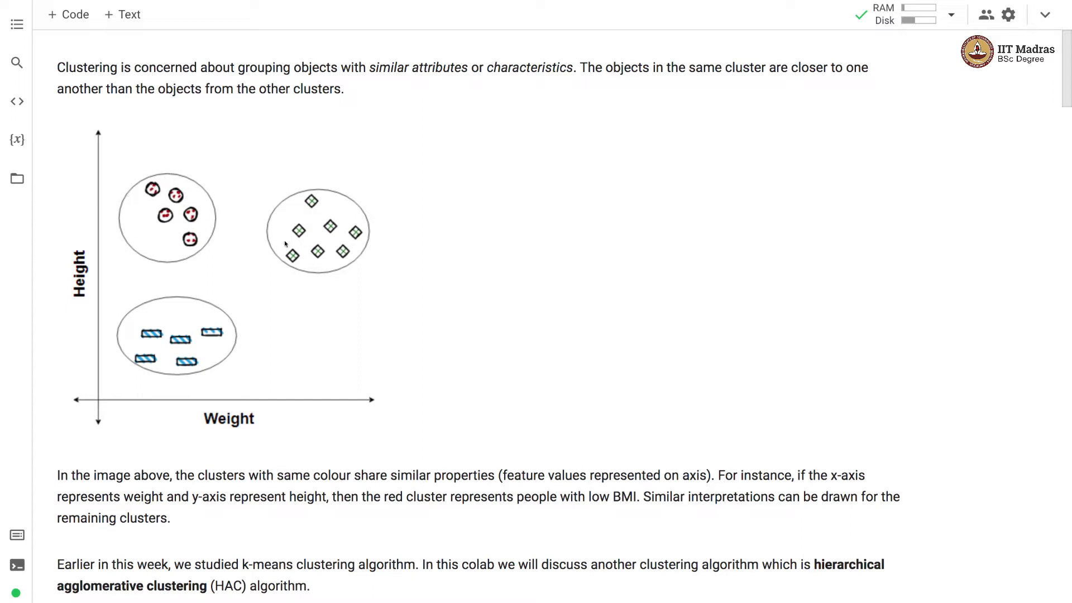
pyautogui.moveTo(210, 338)
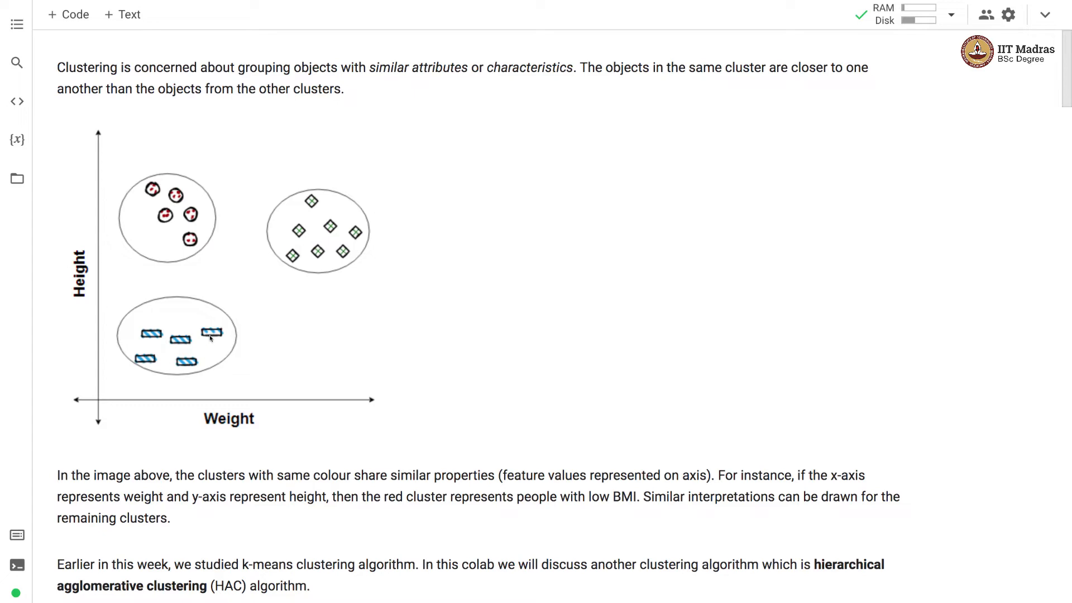
pyautogui.moveTo(1057, 187)
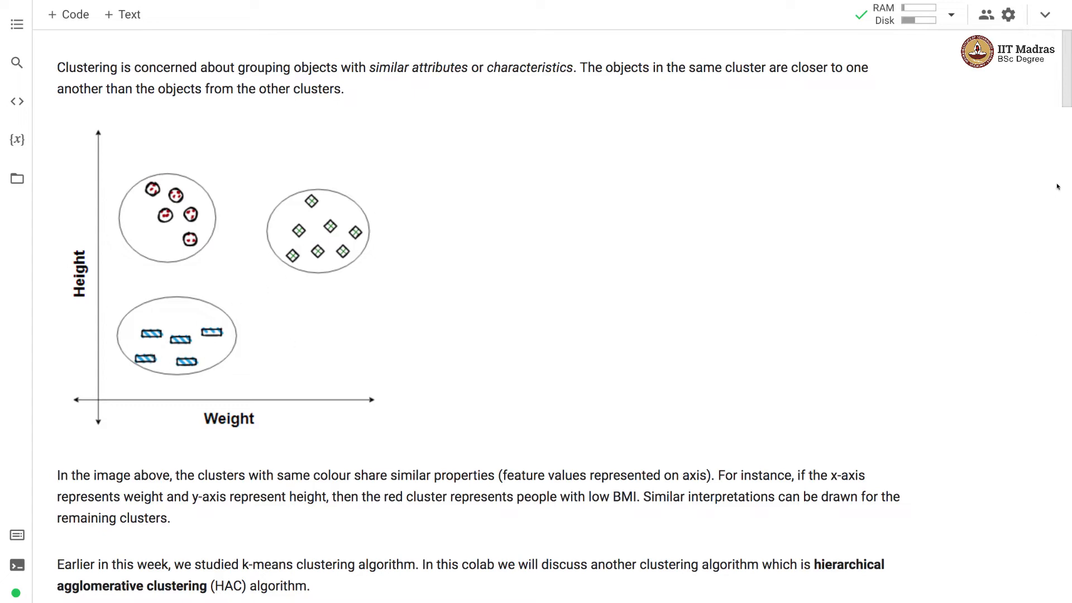
# Scroll past the diagram to the bottom-up/top-down bullets and the Metric heading.
pyautogui.scroll(-3)
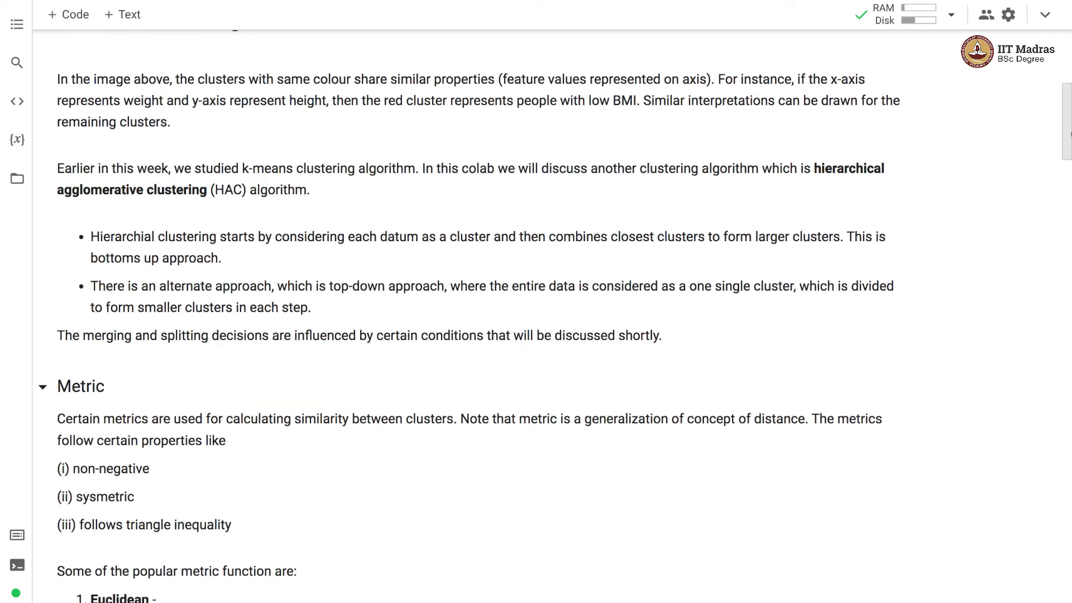
pyautogui.scroll(-3)
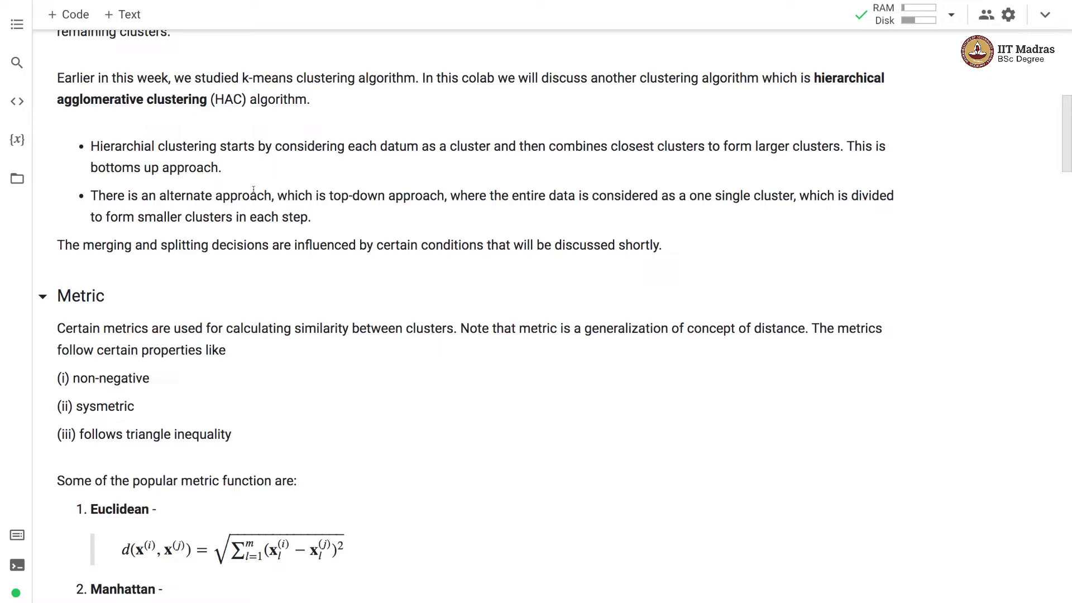
pyautogui.moveTo(519, 138)
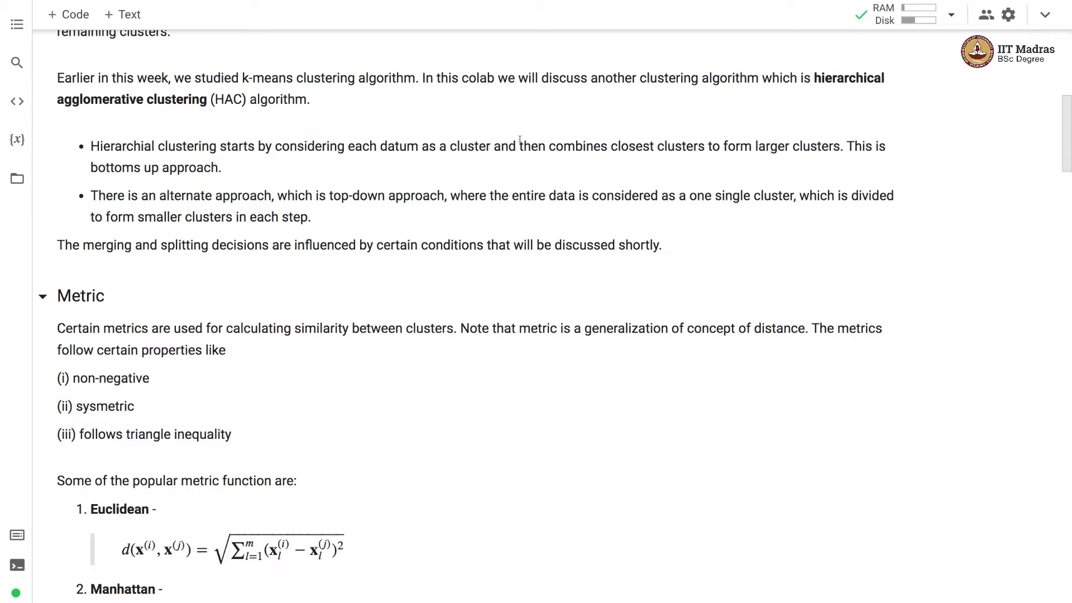
pyautogui.moveTo(863, 307)
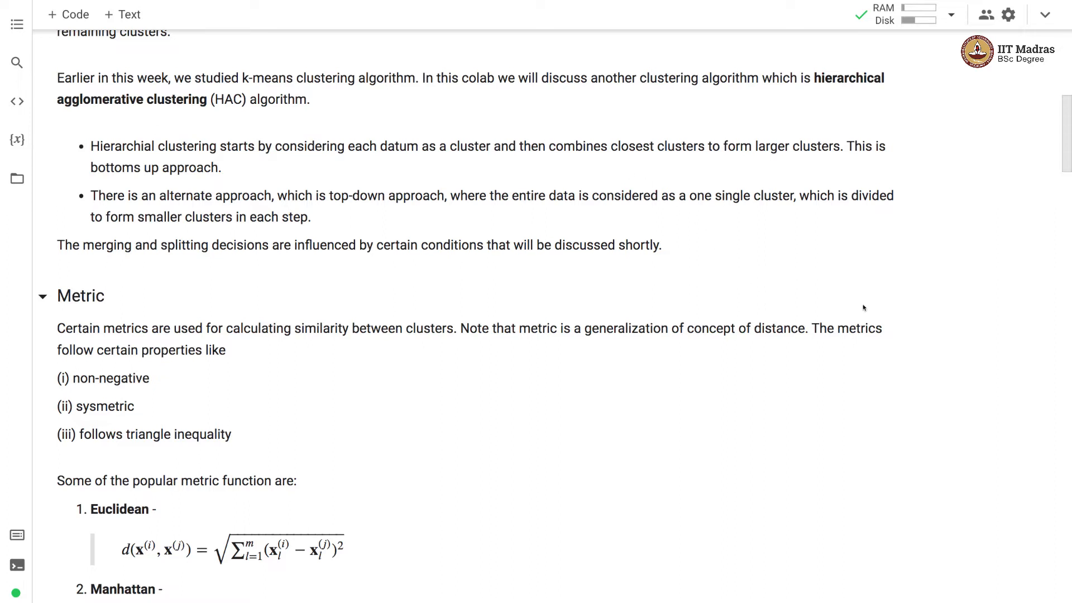
# Scroll to reveal the Manhattan and cosine distance formulas.
pyautogui.scroll(-3)
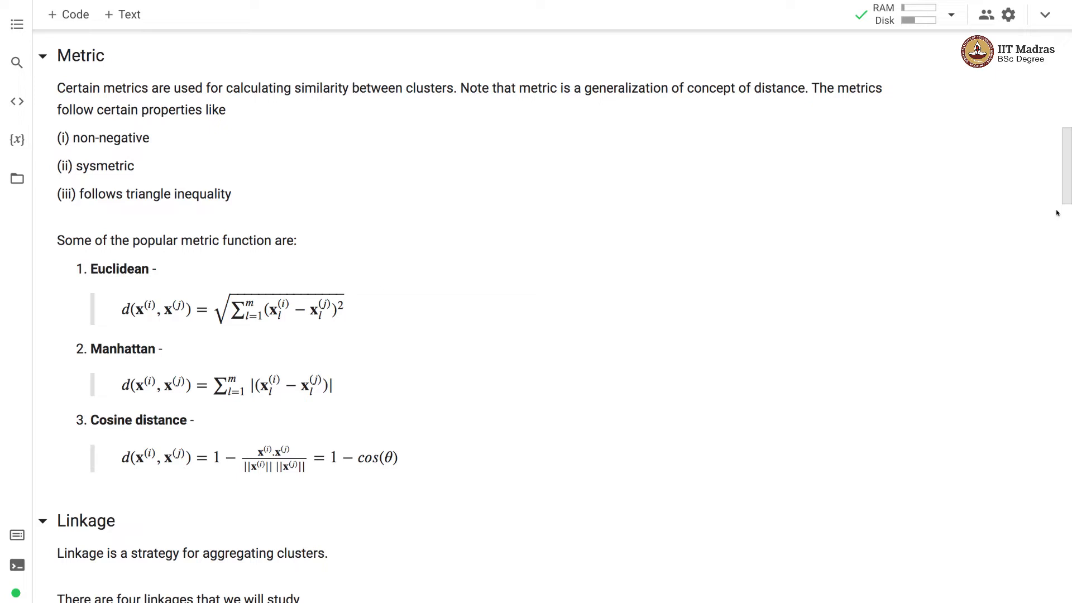
pyautogui.moveTo(164, 144)
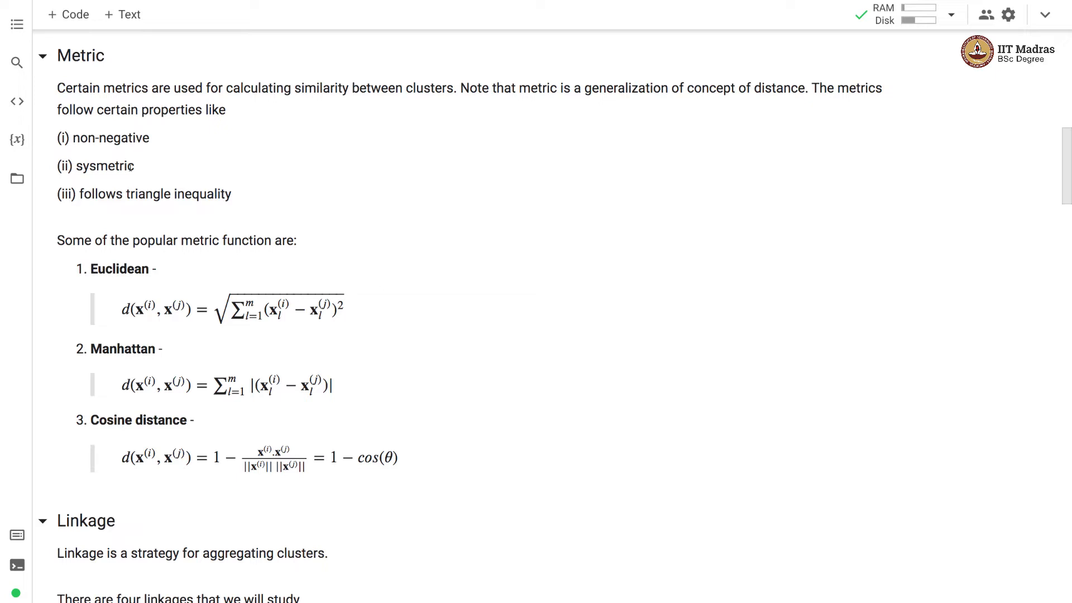
pyautogui.moveTo(239, 201)
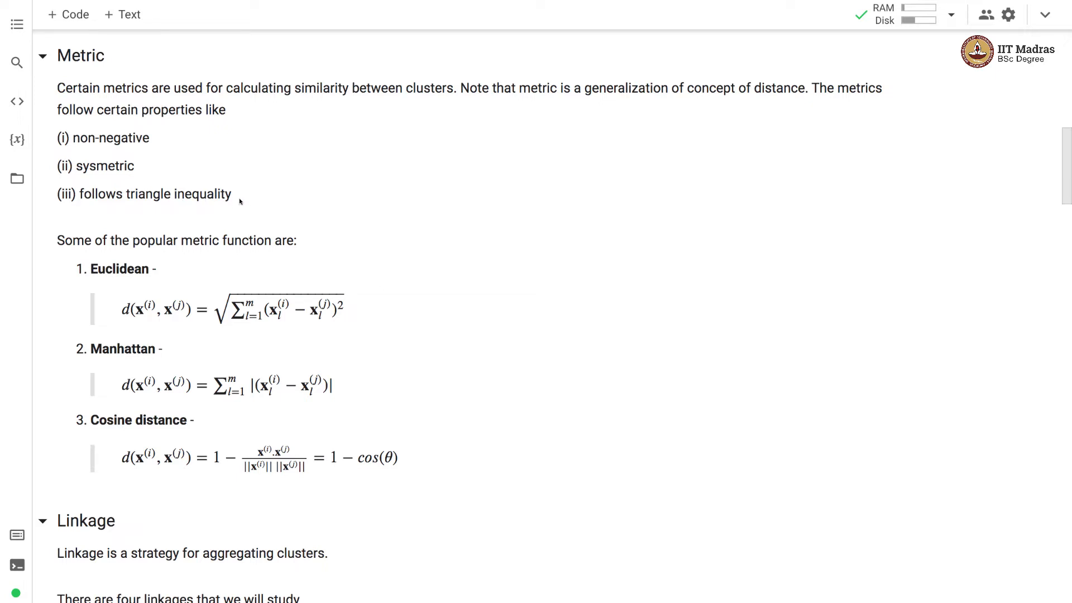
pyautogui.moveTo(249, 199)
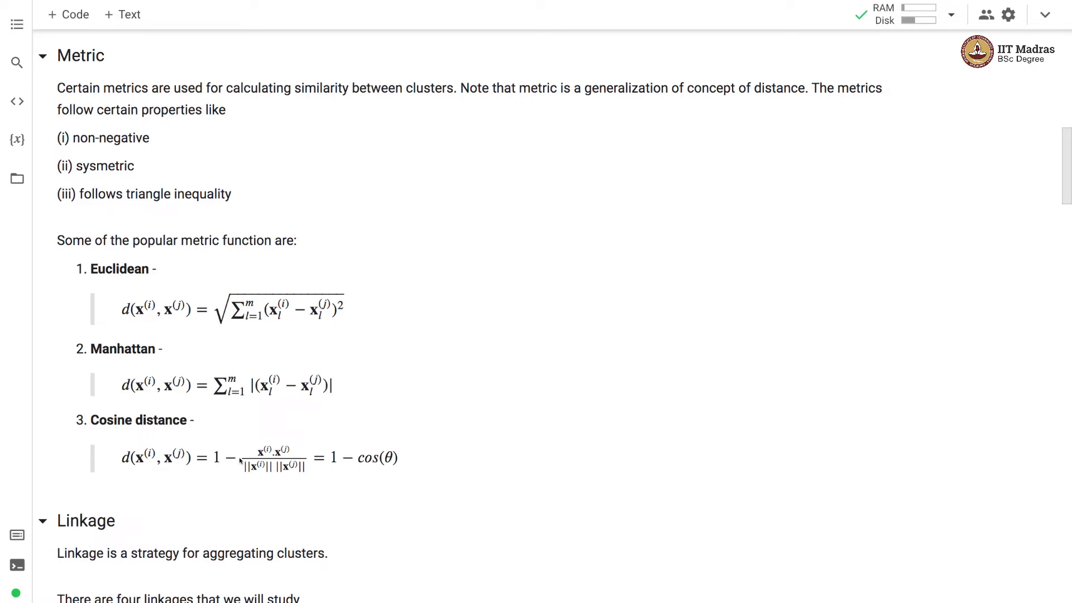
pyautogui.moveTo(279, 441)
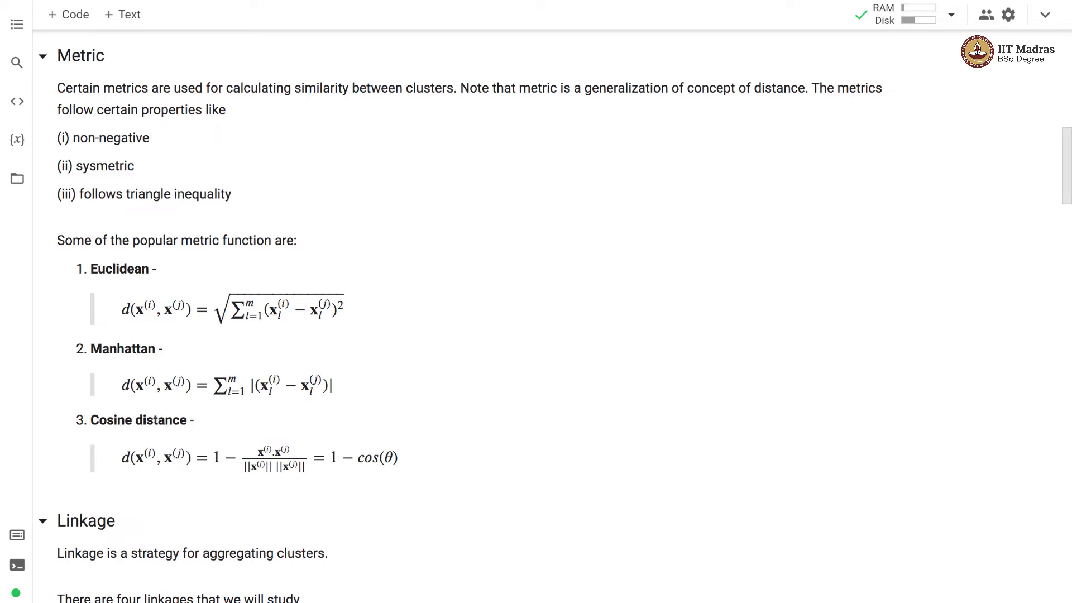
# Scroll to the four linkage types and the single linkage formula diagram.
pyautogui.scroll(-3)
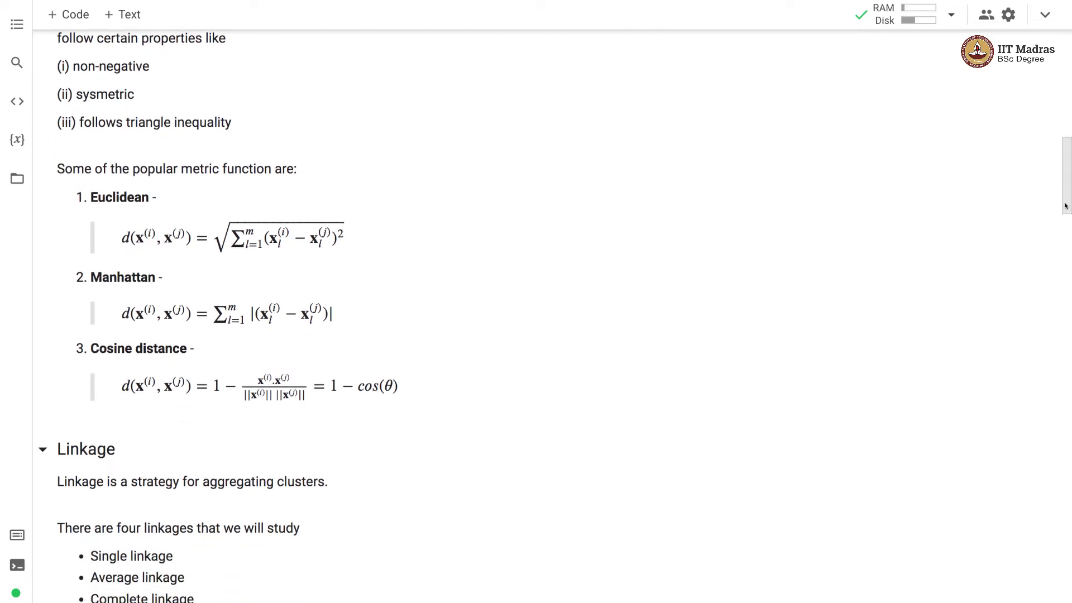
pyautogui.scroll(-3)
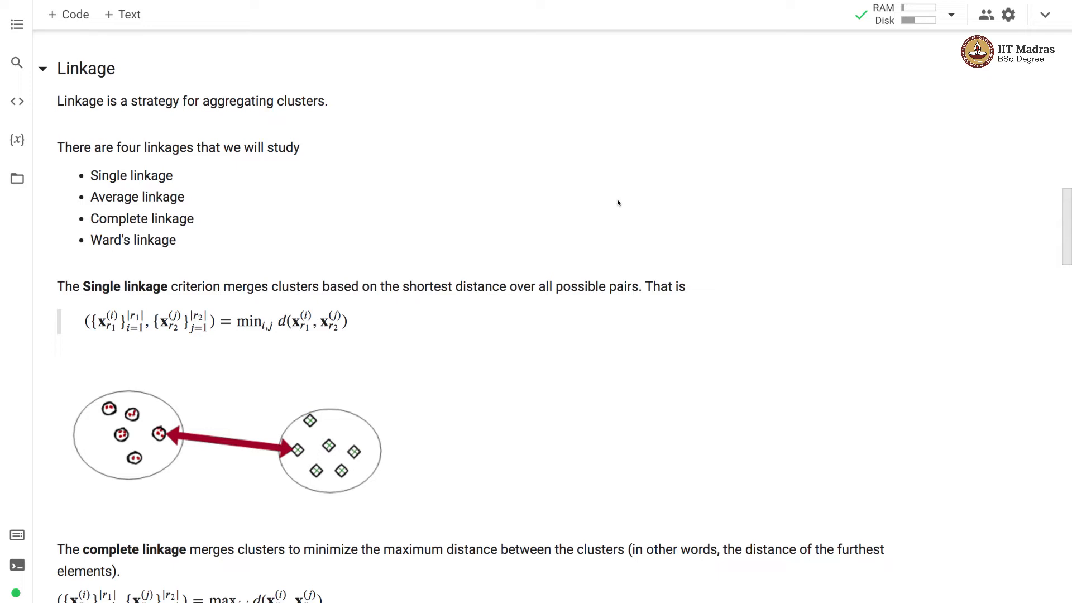
pyautogui.moveTo(286, 332)
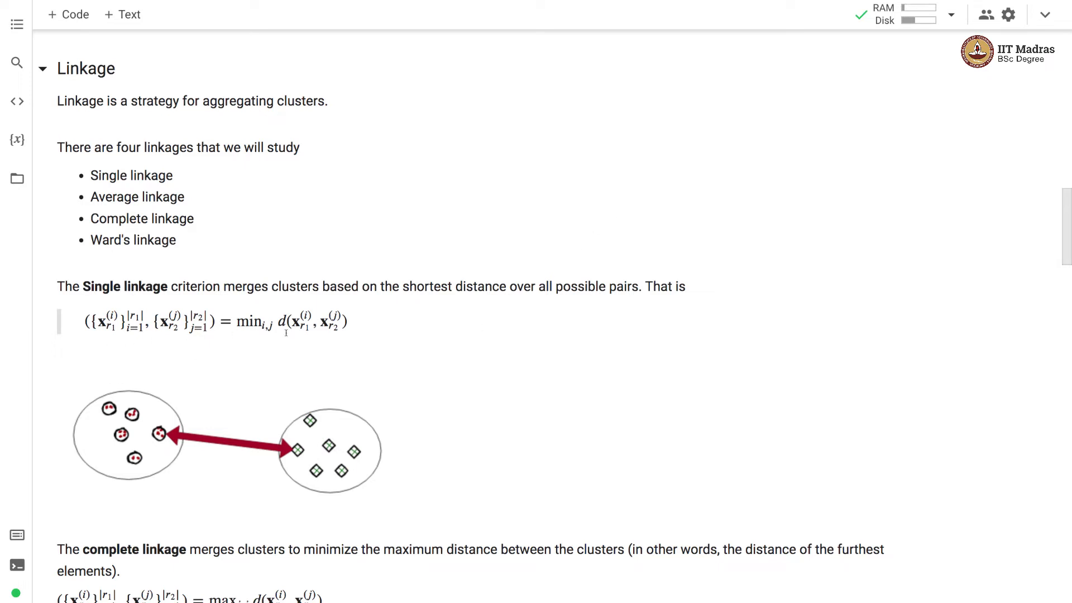
pyautogui.moveTo(239, 445)
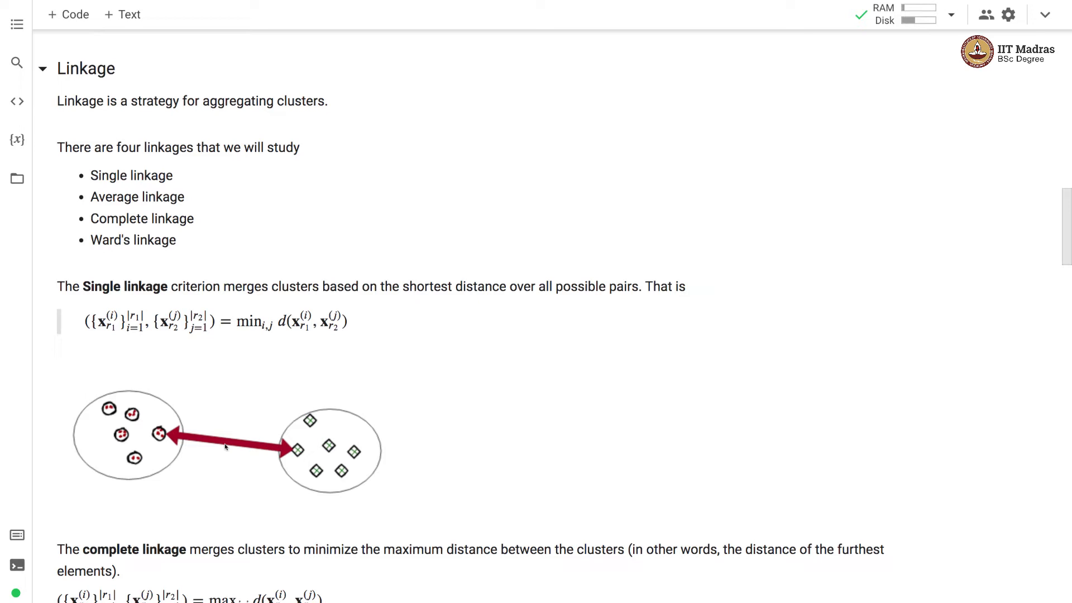
pyautogui.moveTo(319, 436)
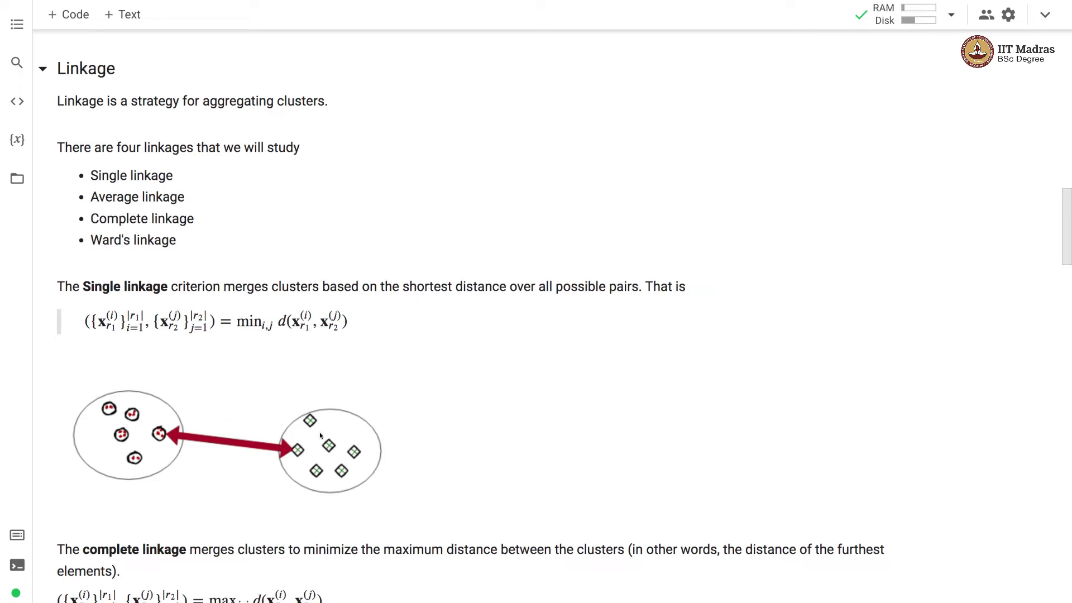
pyautogui.moveTo(987, 352)
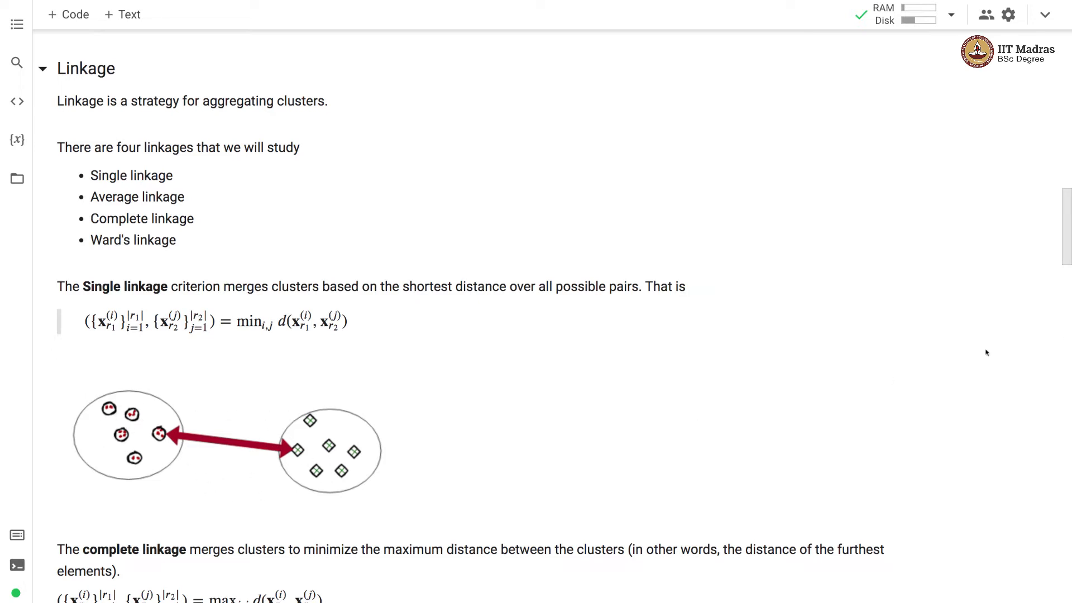
# Scroll to the complete linkage formula and its diagram.
pyautogui.scroll(-3)
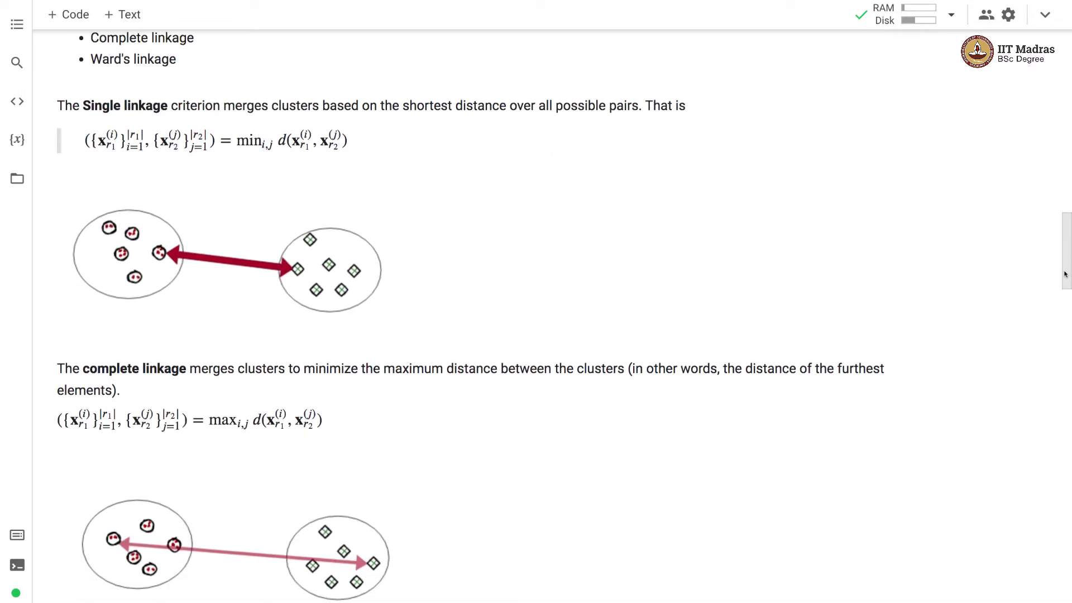
pyautogui.scroll(-3)
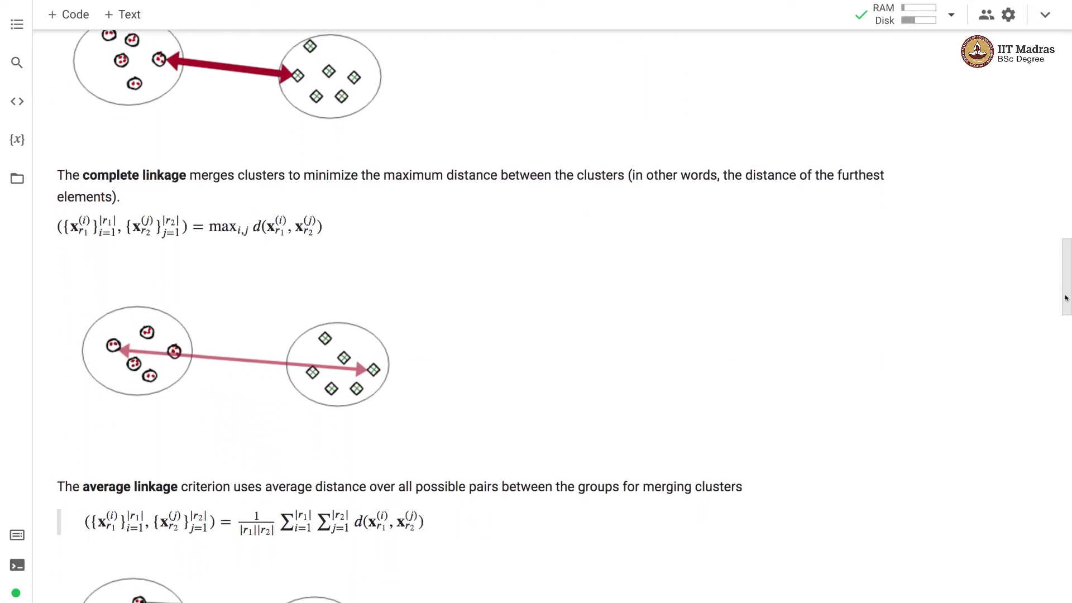
pyautogui.moveTo(186, 369)
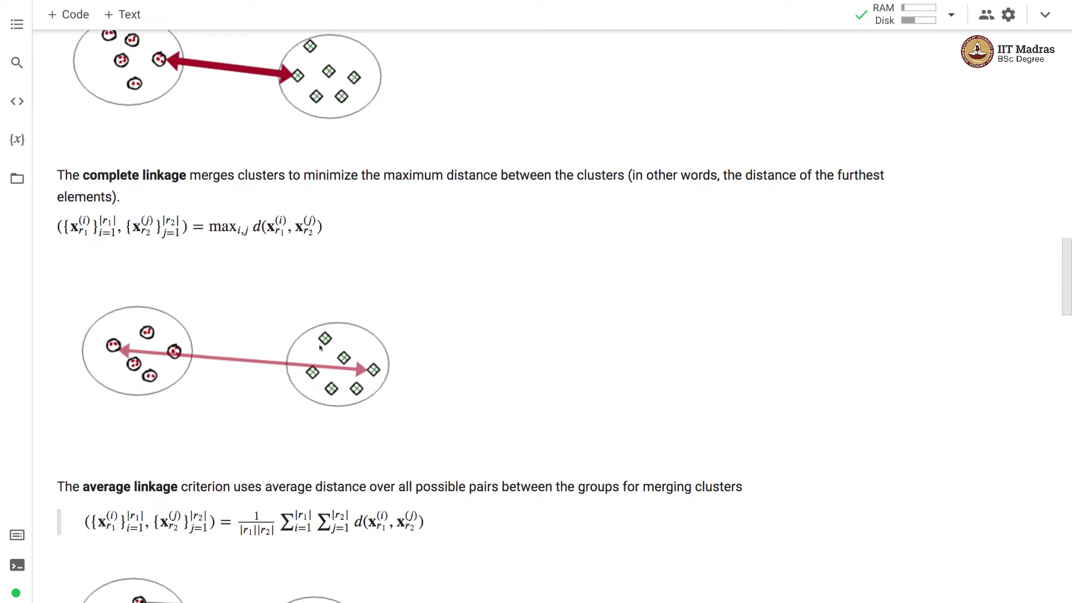
pyautogui.moveTo(345, 350)
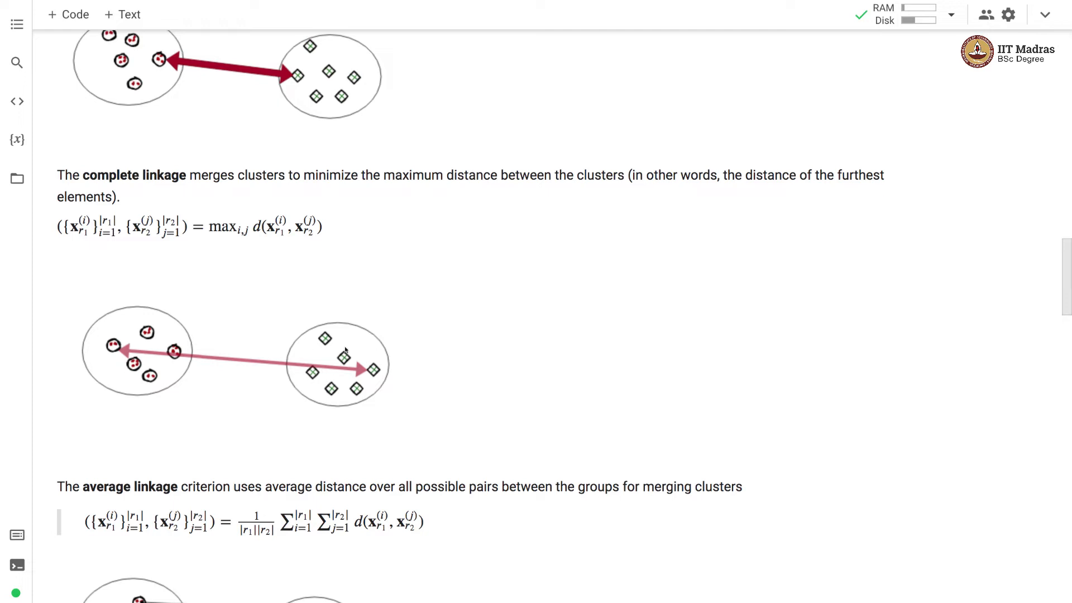
pyautogui.moveTo(352, 369)
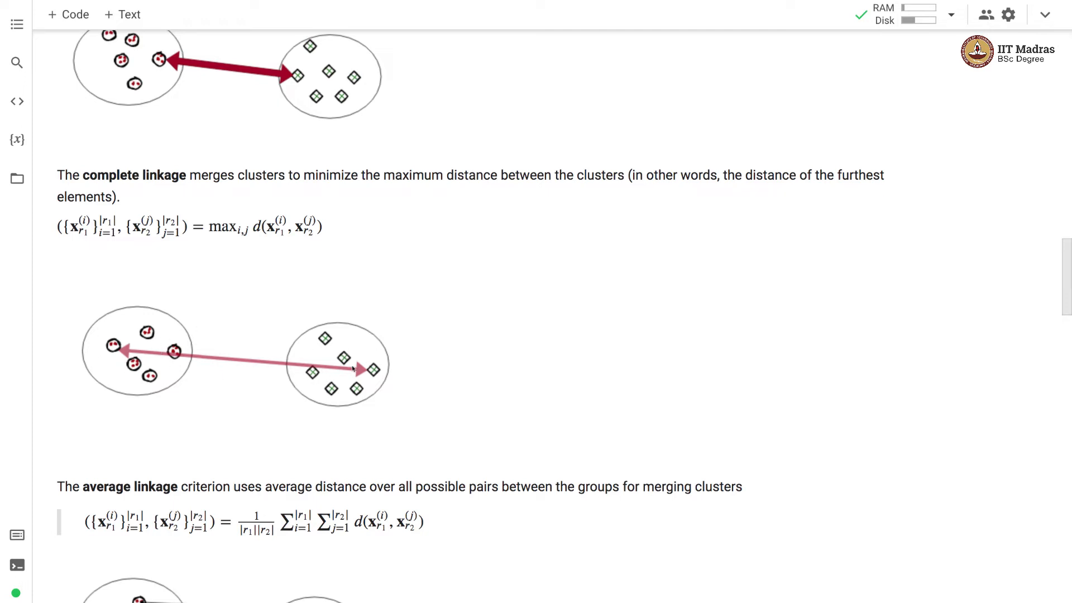
pyautogui.moveTo(1059, 320)
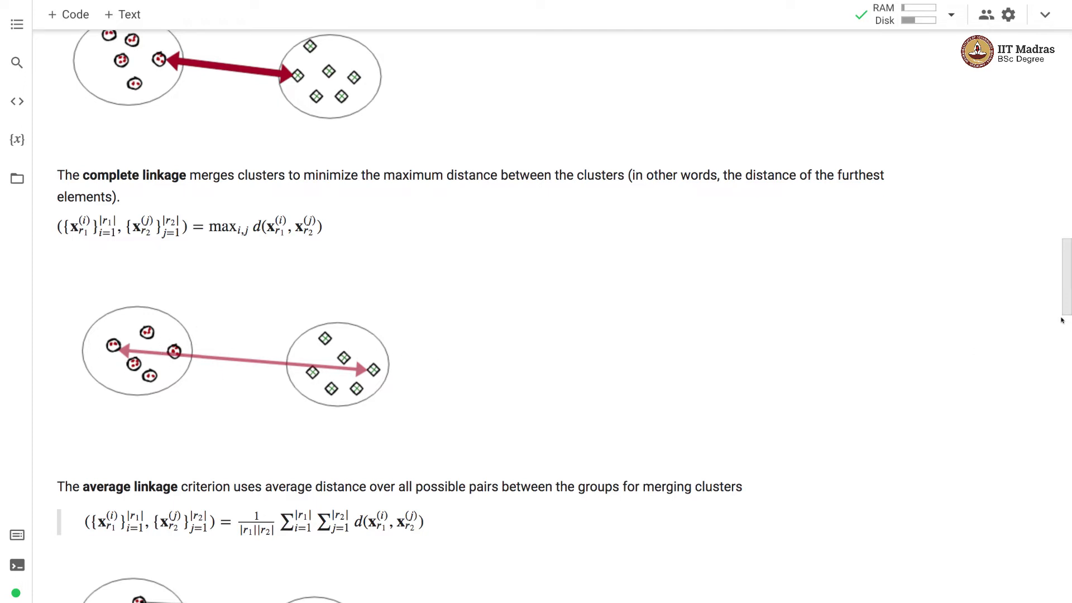
# Scroll through average linkage to Ward's formula and the agglomerative algorithm heading.
pyautogui.scroll(-3)
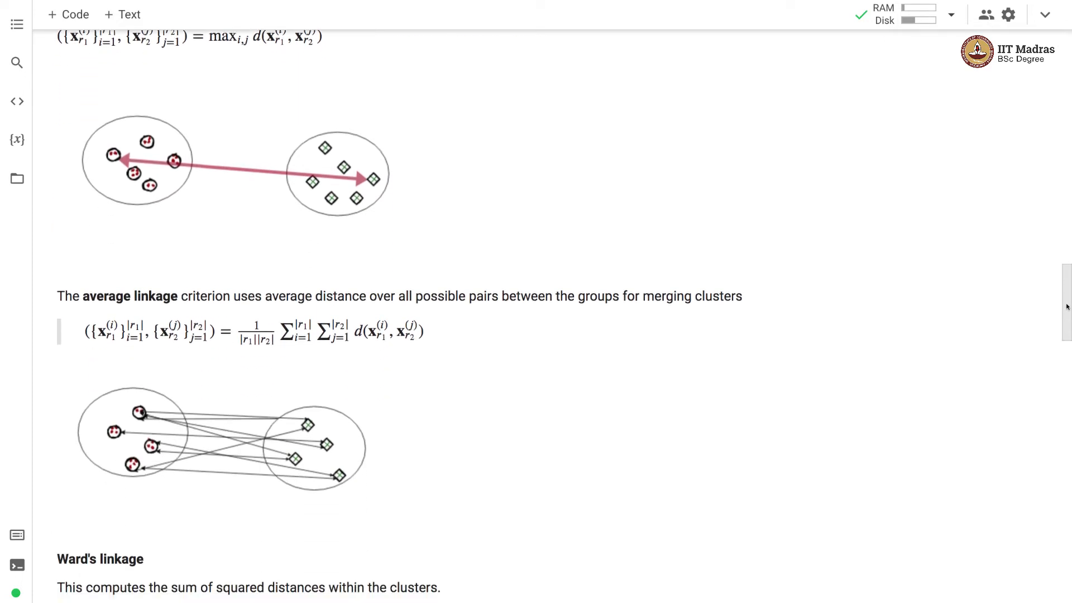
pyautogui.scroll(-3)
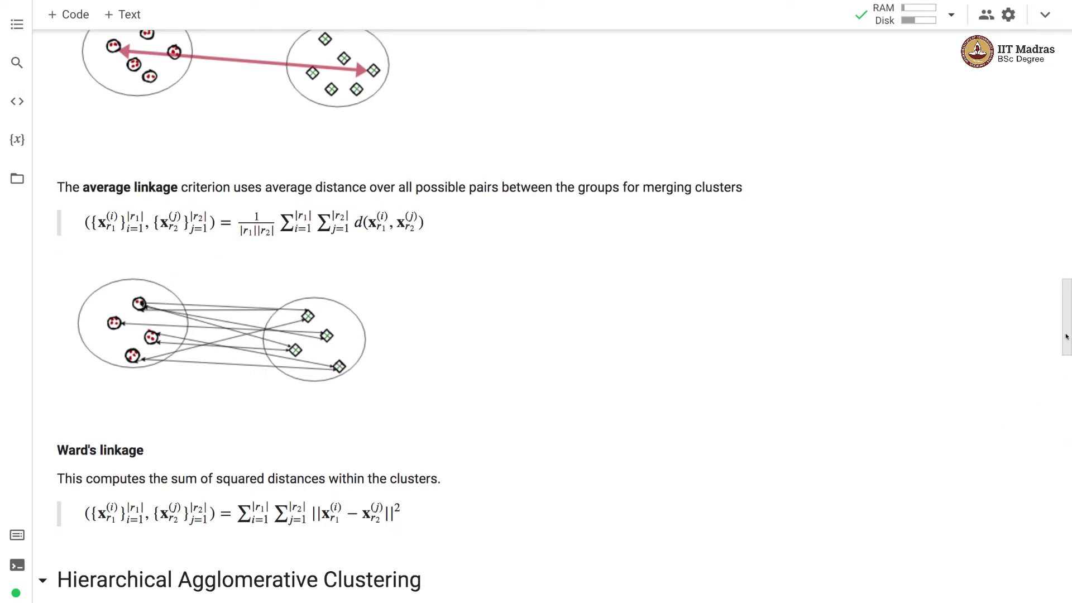
pyautogui.scroll(-3)
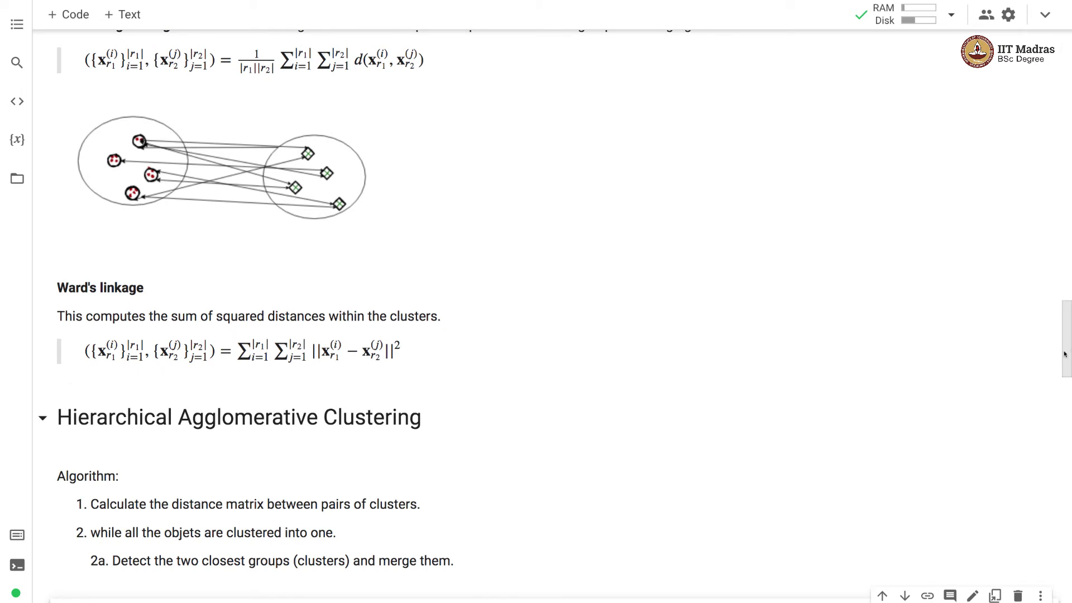
# Scroll to the algorithm steps, Dendogram section and toy-dataset heading.
pyautogui.scroll(-3)
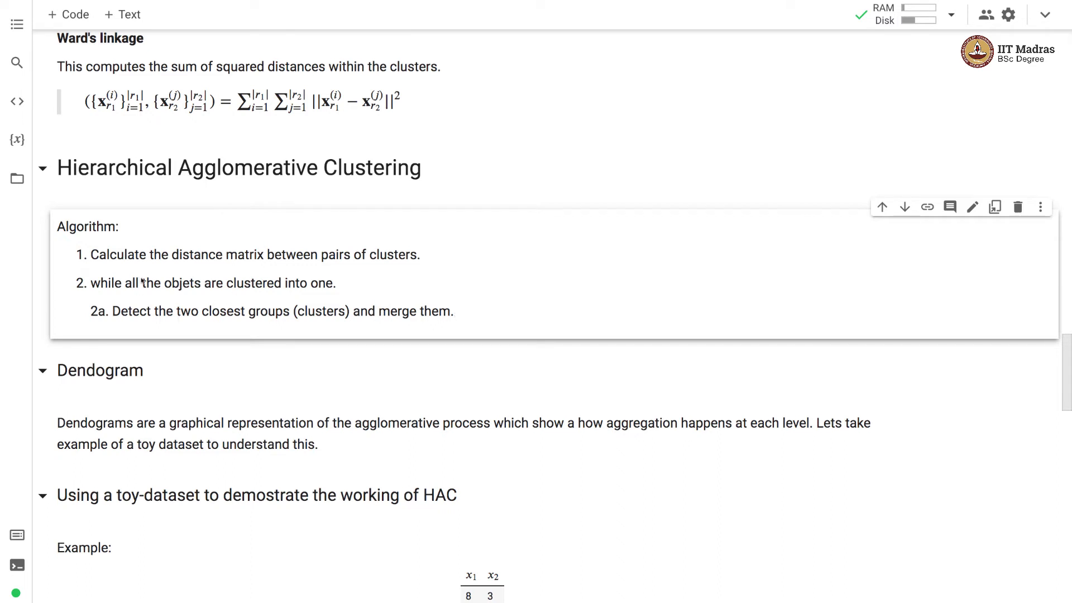
pyautogui.moveTo(704, 336)
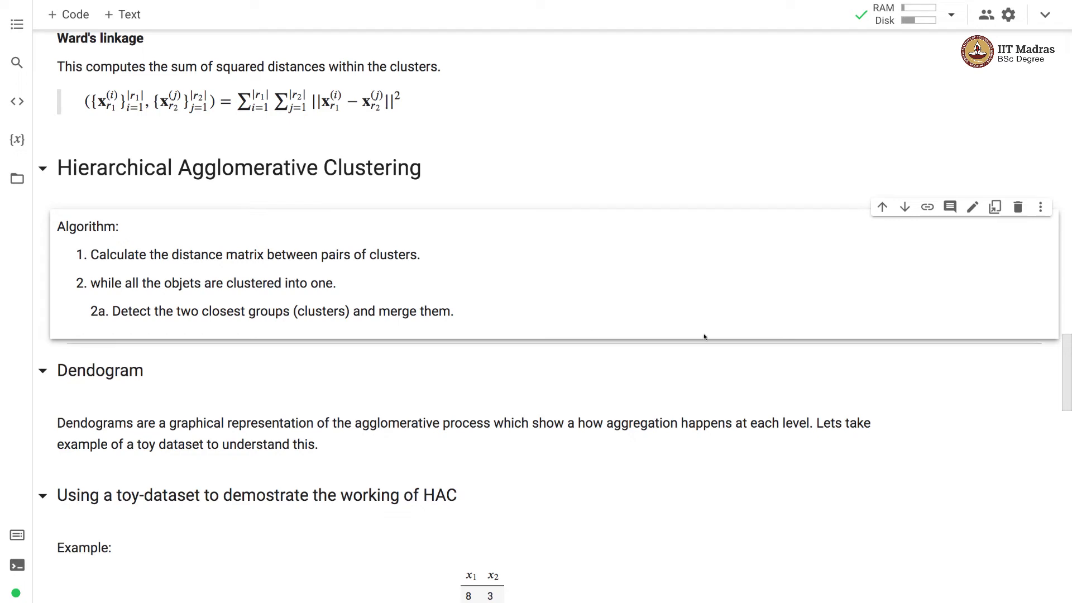
# Scroll to the toy-dataset import and plotting cells with the five-point scatter plot.
pyautogui.scroll(-3)
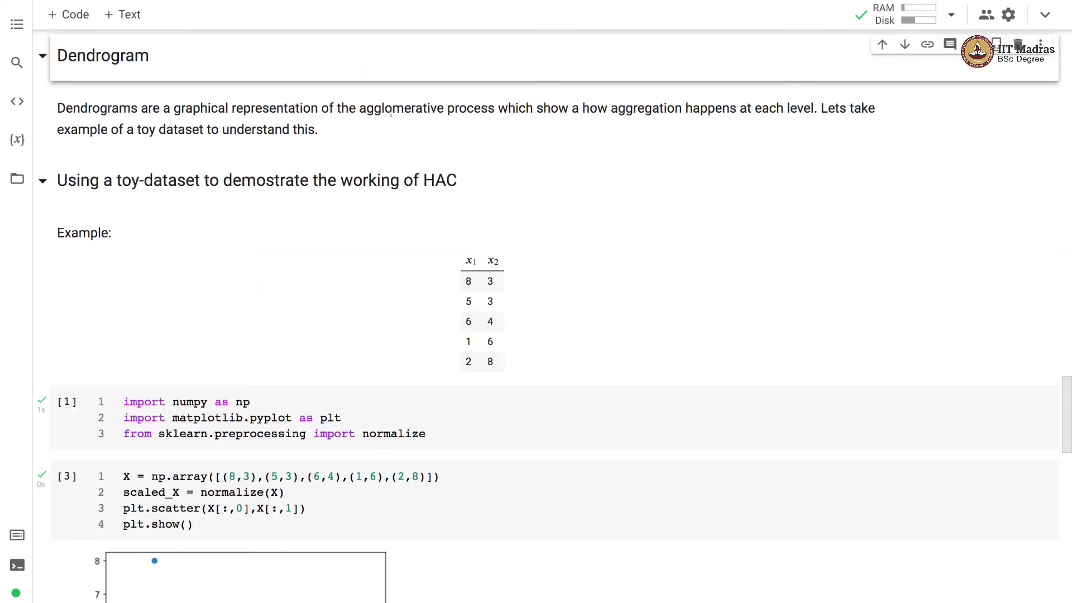
pyautogui.moveTo(427, 119)
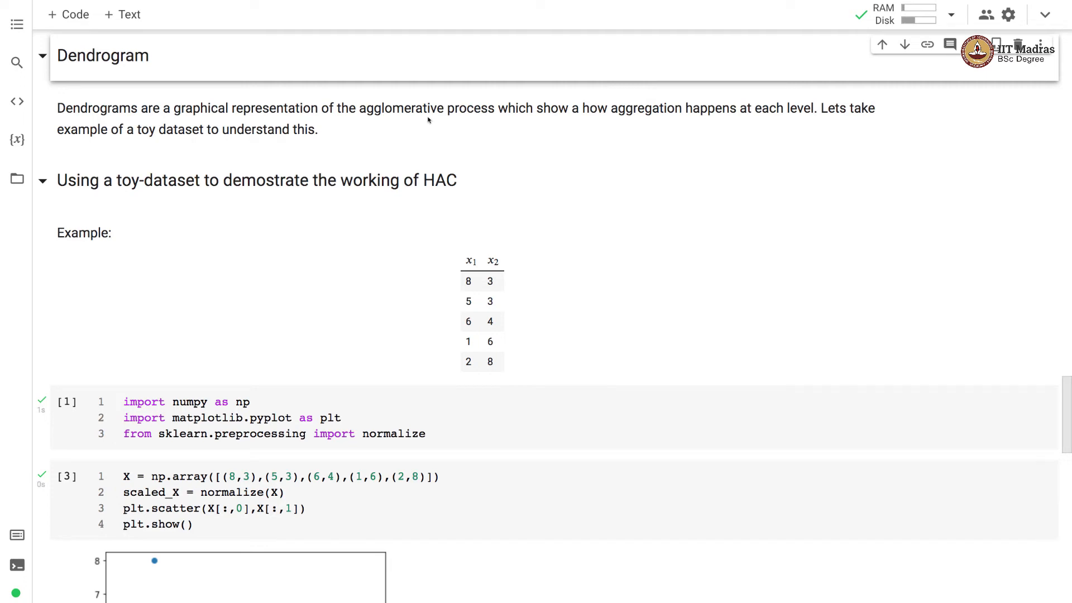
pyautogui.moveTo(427, 120)
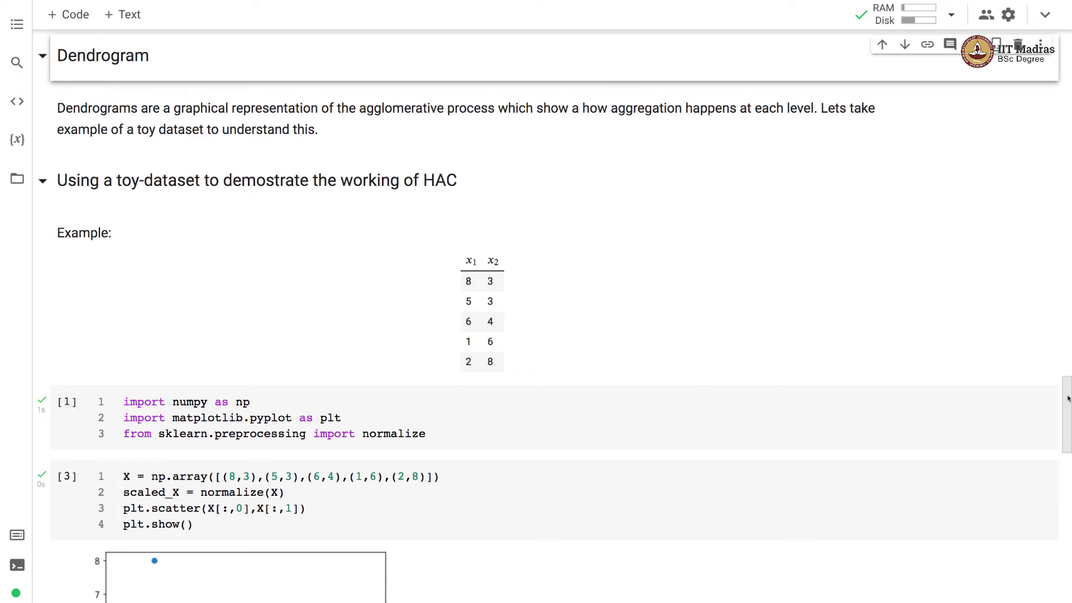
pyautogui.scroll(-3)
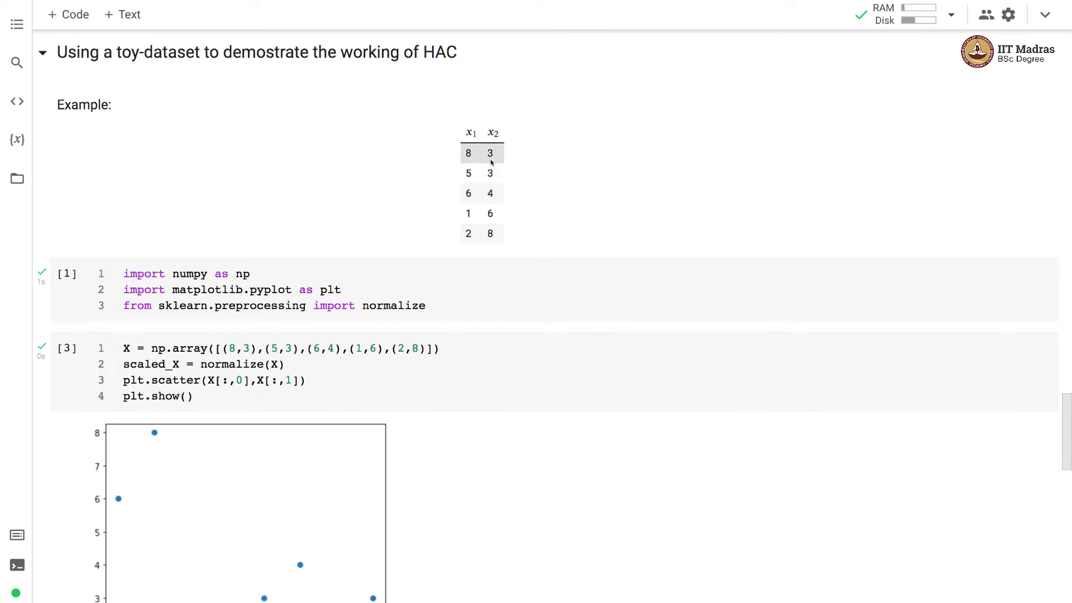
pyautogui.moveTo(1063, 431)
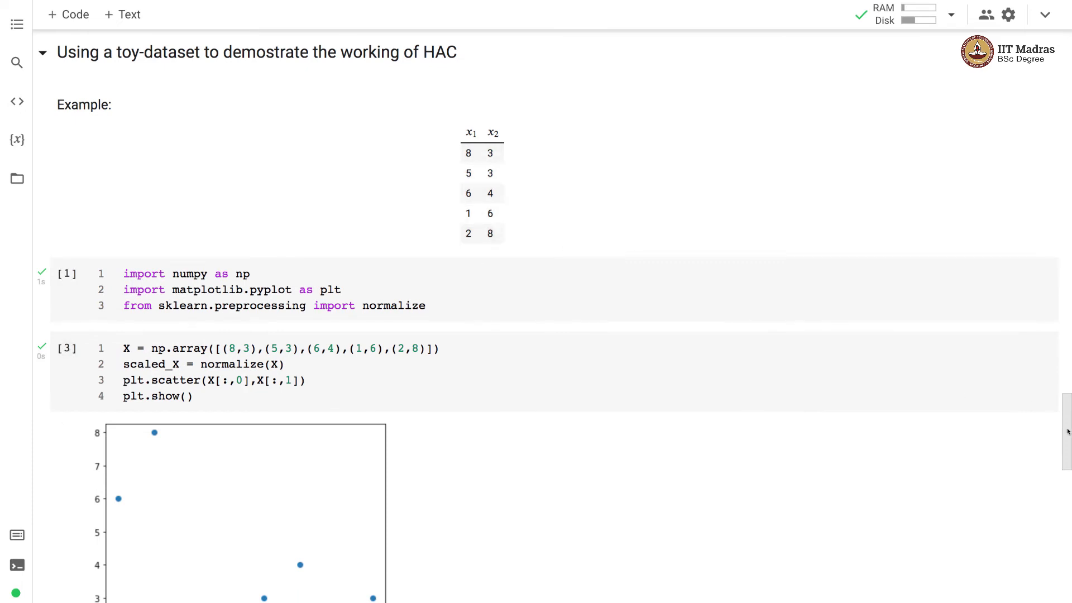
pyautogui.scroll(-3)
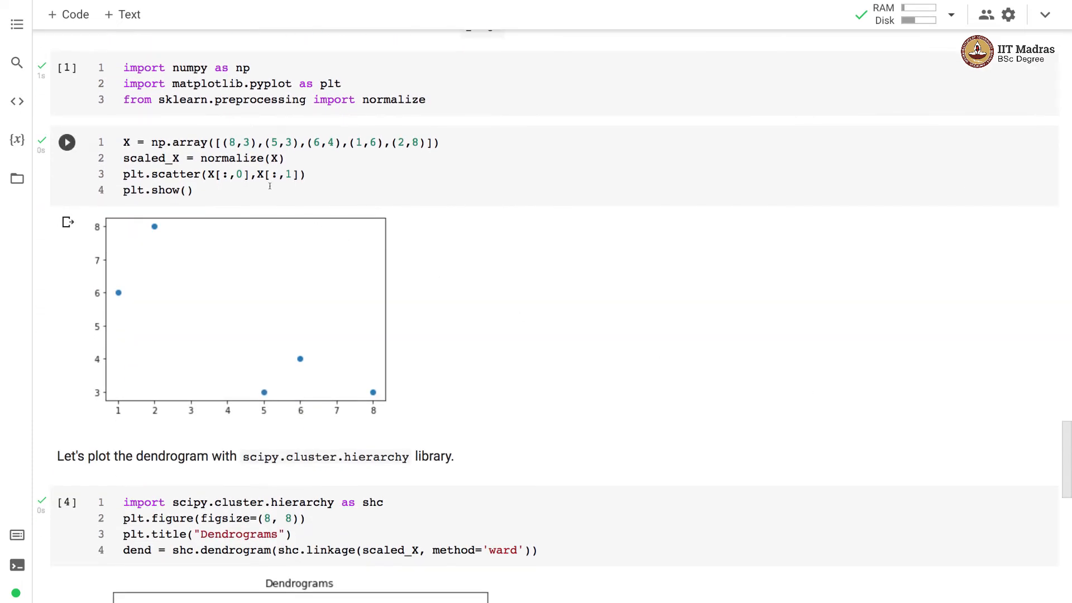
pyautogui.moveTo(342, 338)
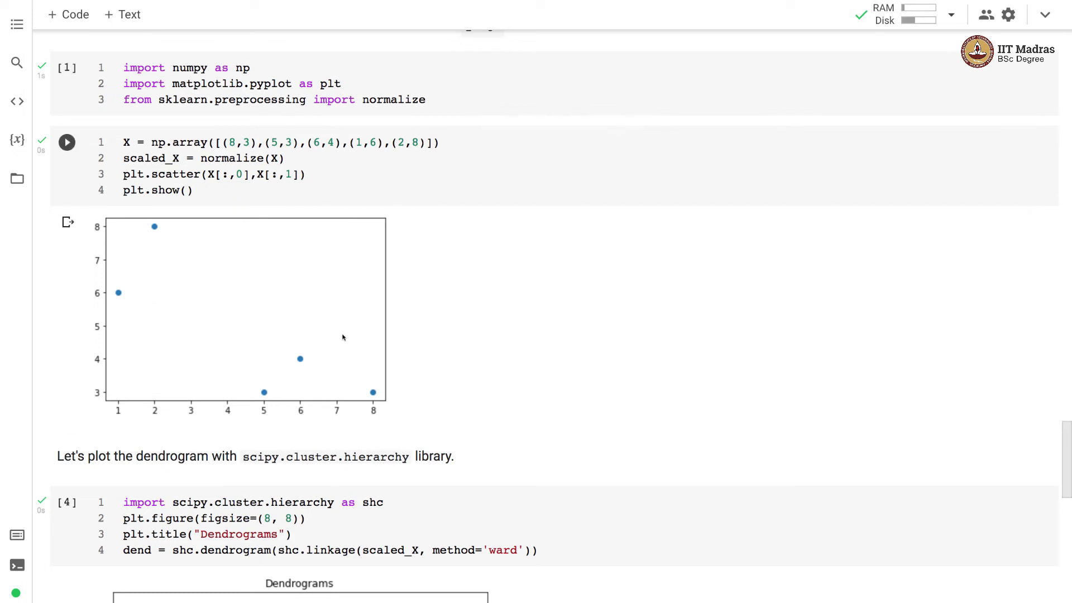
pyautogui.moveTo(235, 427)
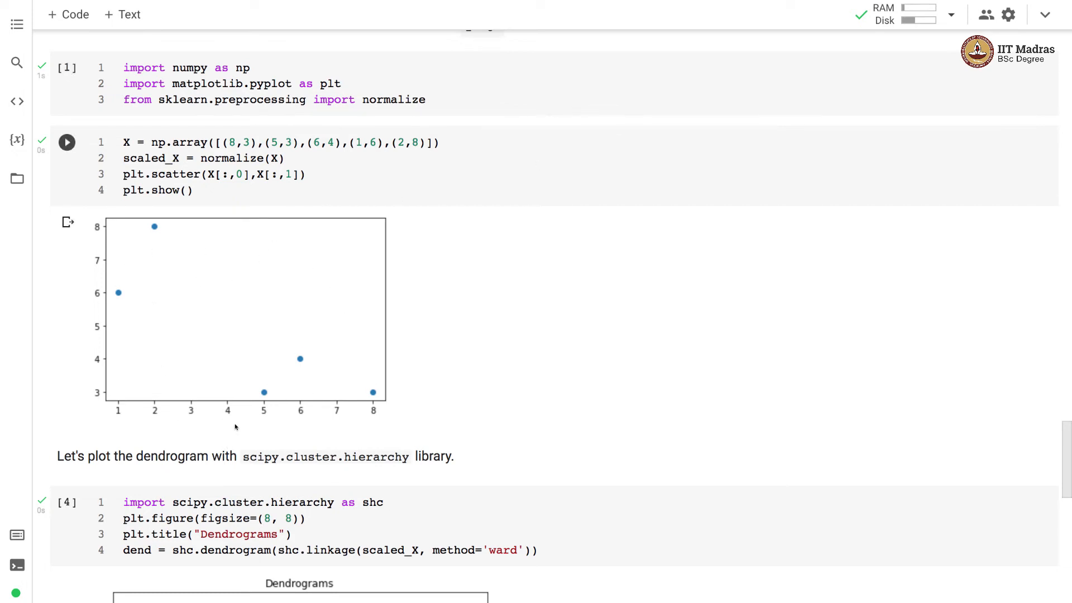
pyautogui.moveTo(83, 259)
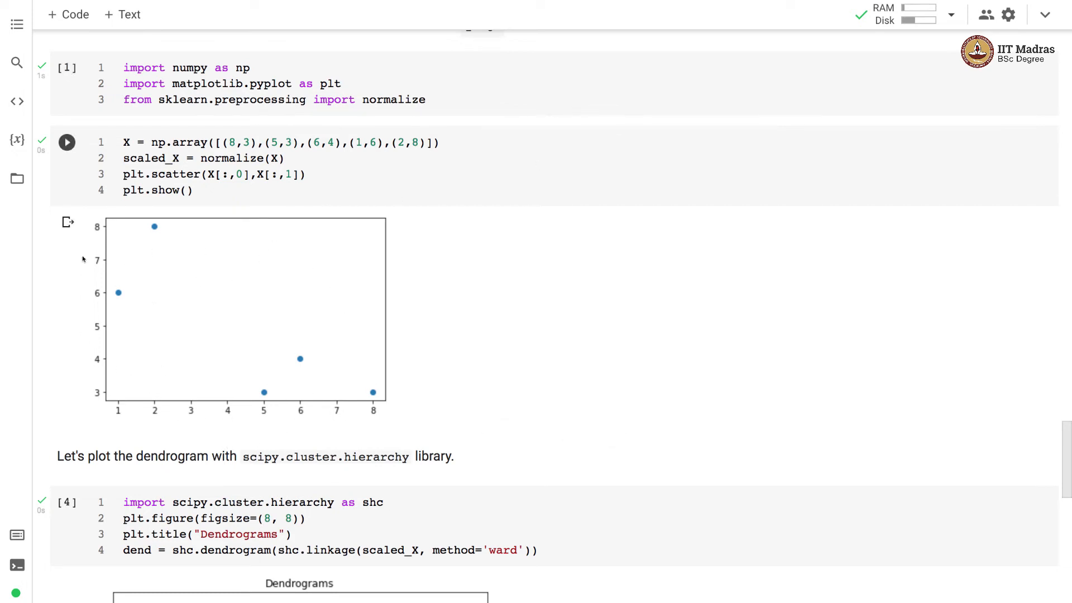
pyautogui.click(66, 141)
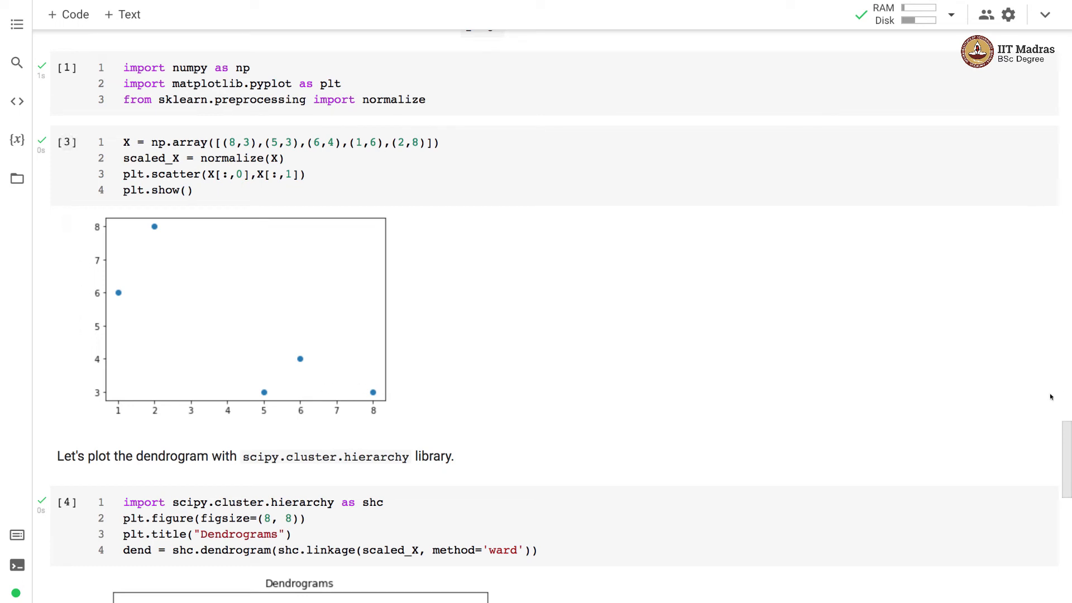
# Scroll to the ward-linkage scipy dendrogram cell and its Dendrograms chart.
pyautogui.scroll(-3)
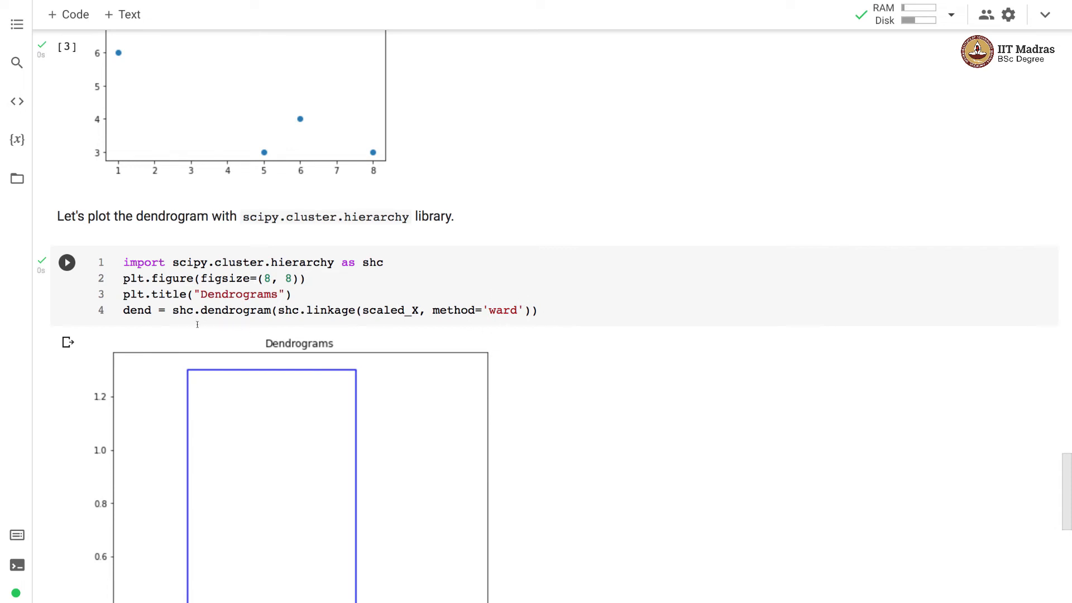
pyautogui.scroll(-3)
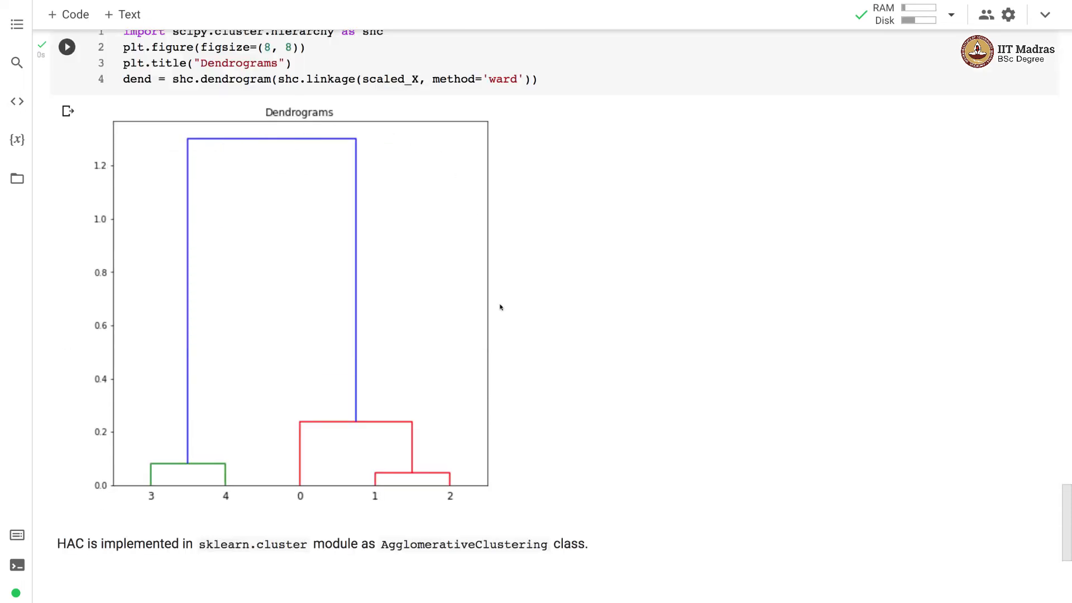
pyautogui.moveTo(369, 473)
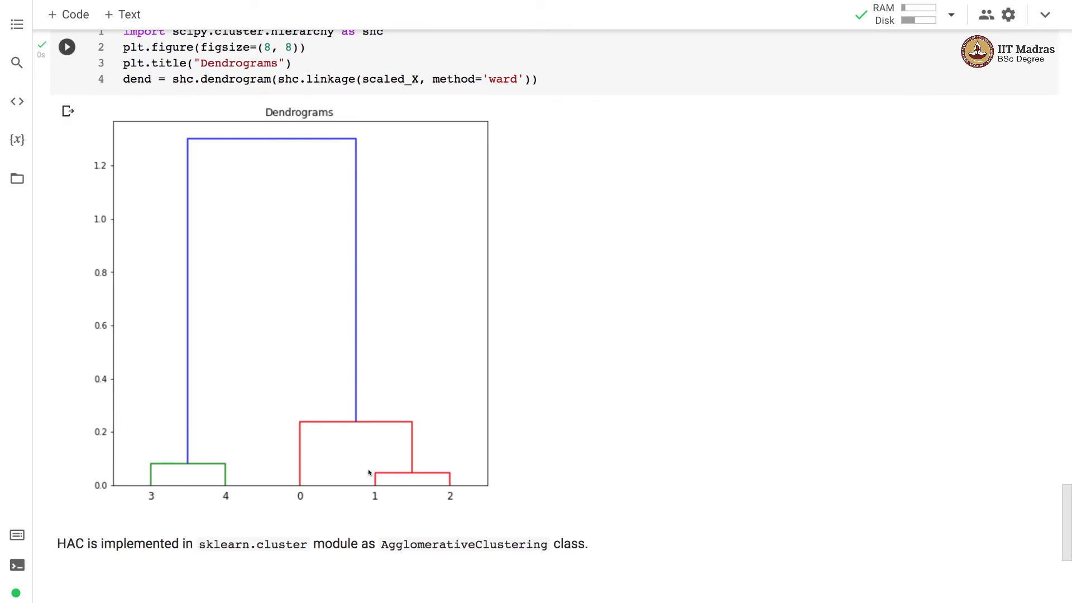
pyautogui.moveTo(474, 482)
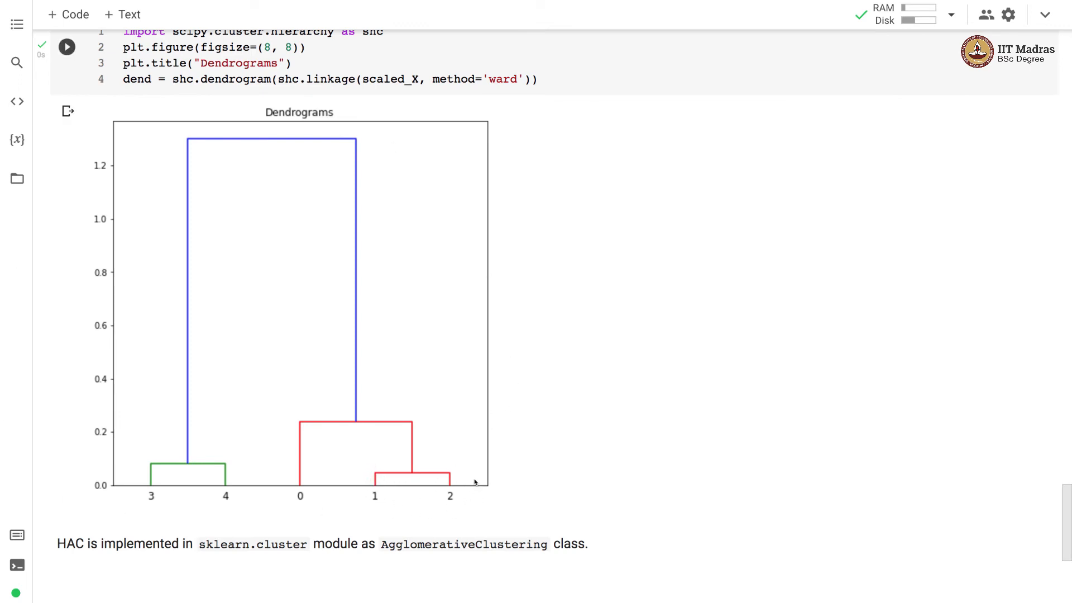
pyautogui.moveTo(368, 518)
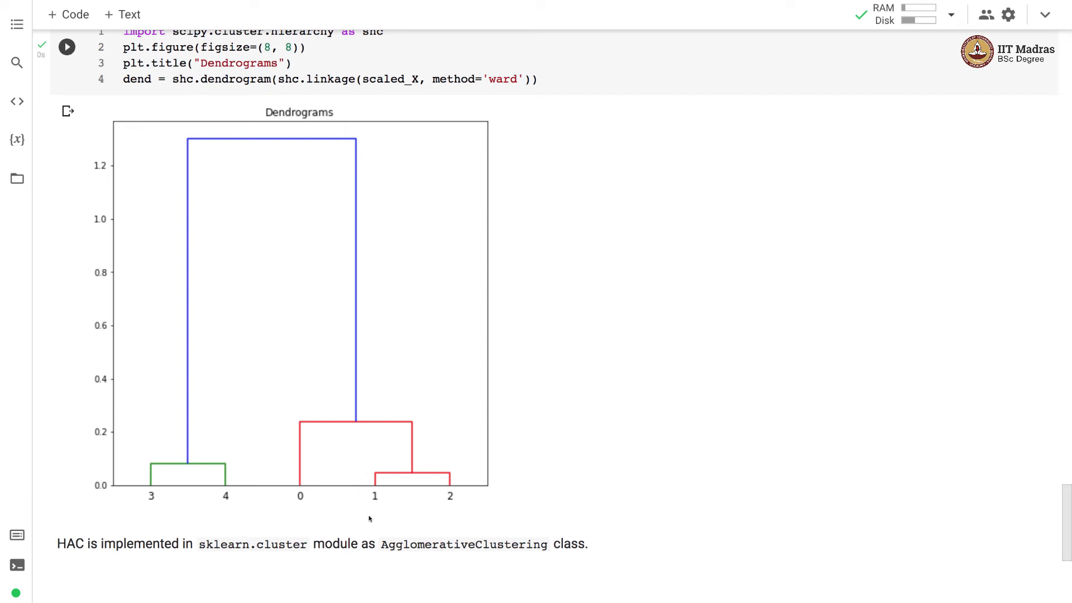
pyautogui.moveTo(420, 508)
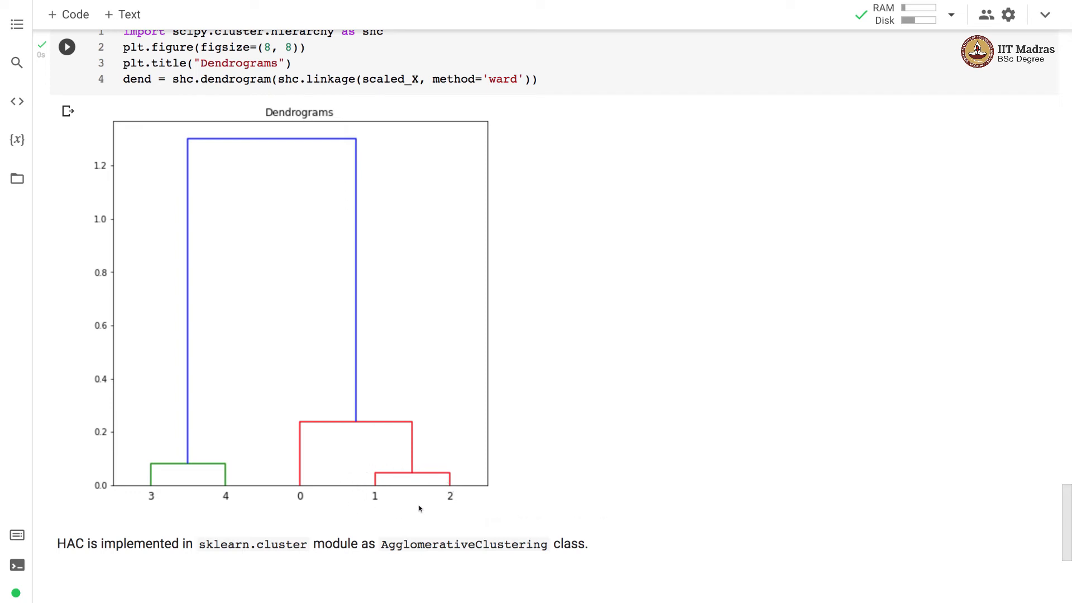
pyautogui.moveTo(258, 471)
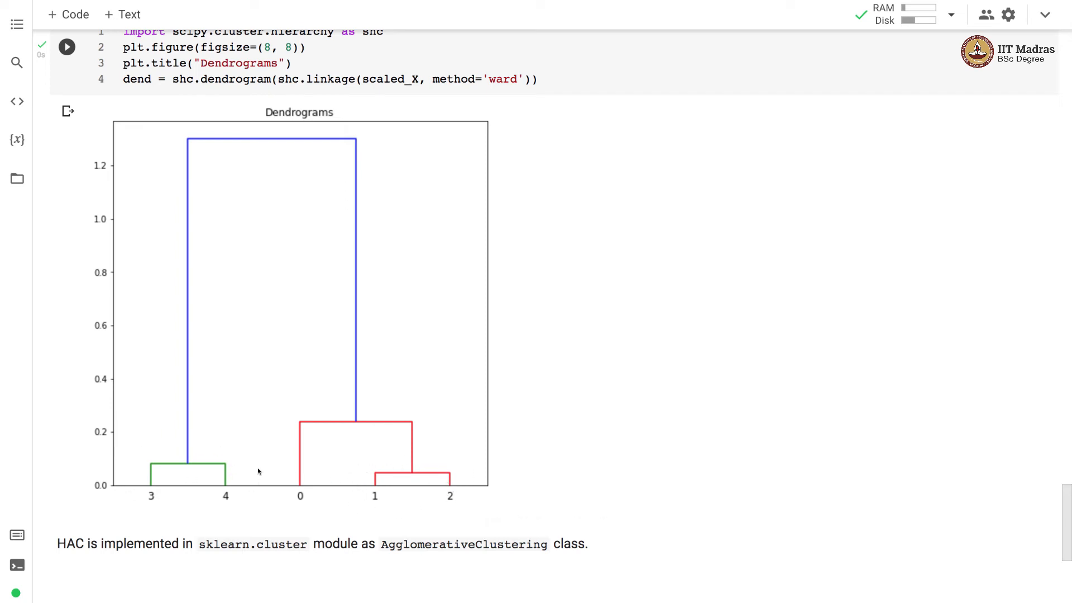
pyautogui.moveTo(208, 510)
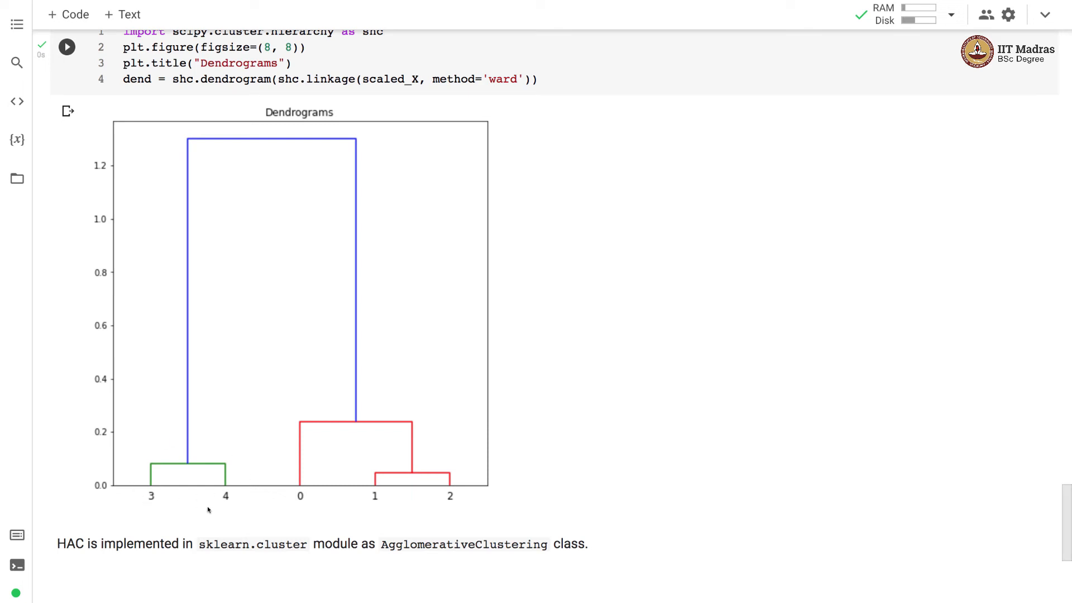
pyautogui.moveTo(143, 465)
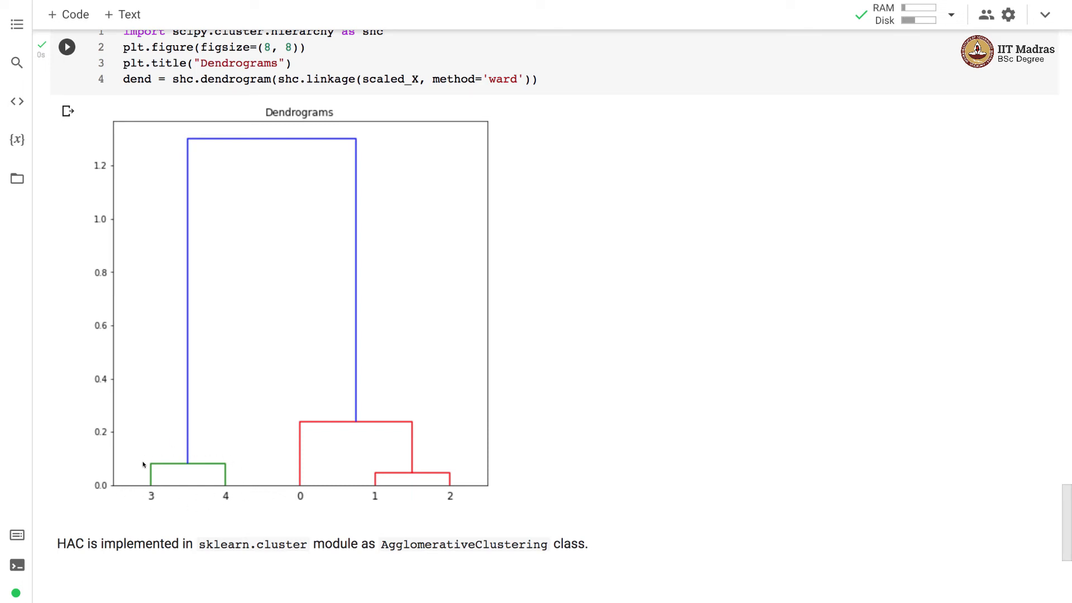
pyautogui.moveTo(415, 479)
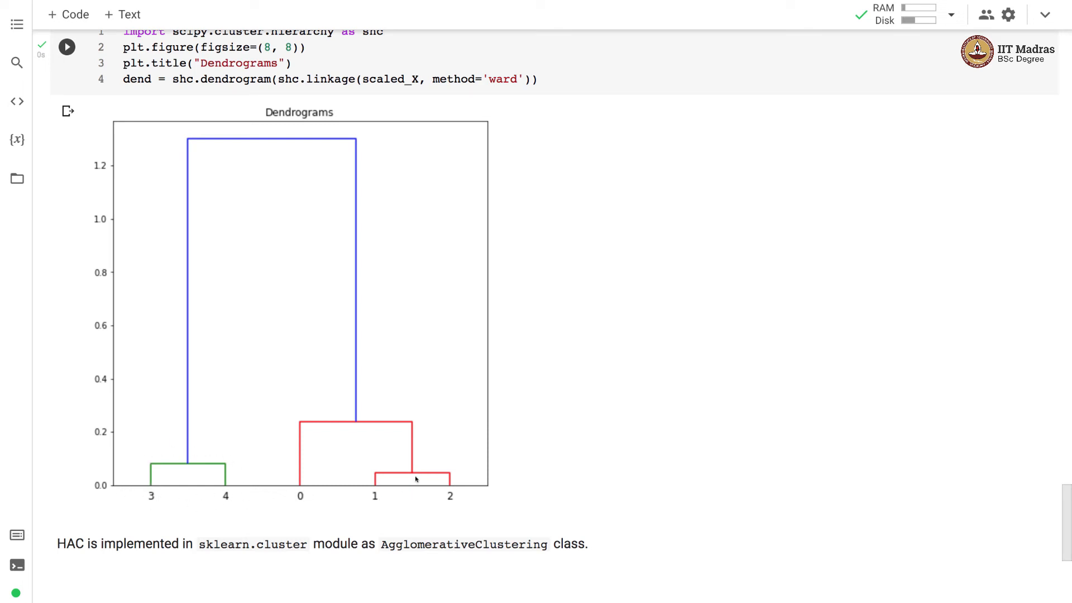
pyautogui.moveTo(411, 483)
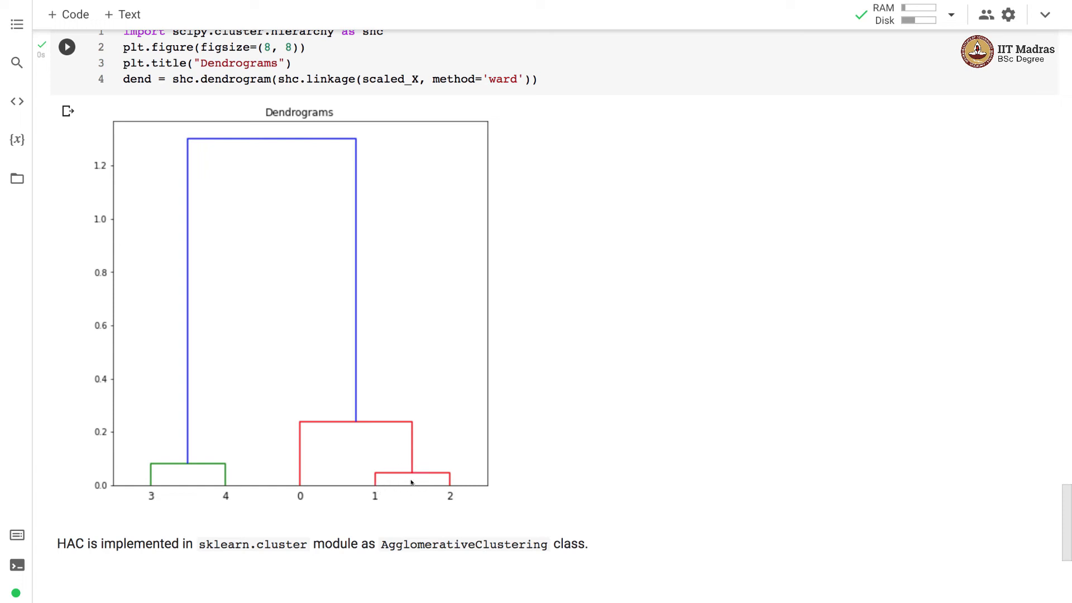
pyautogui.moveTo(417, 443)
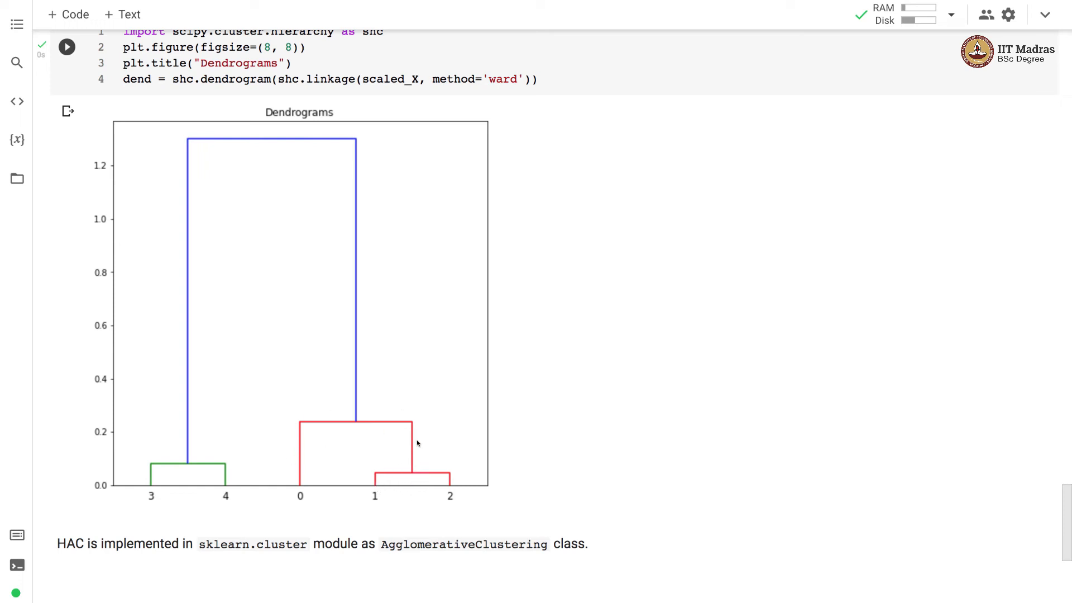
pyautogui.moveTo(194, 507)
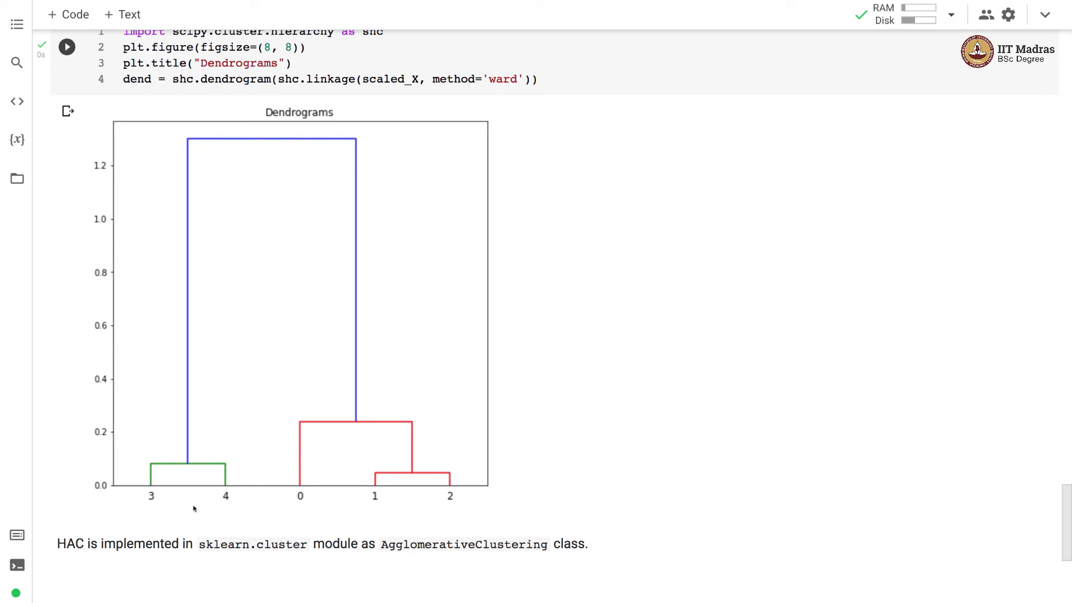
pyautogui.moveTo(155, 469)
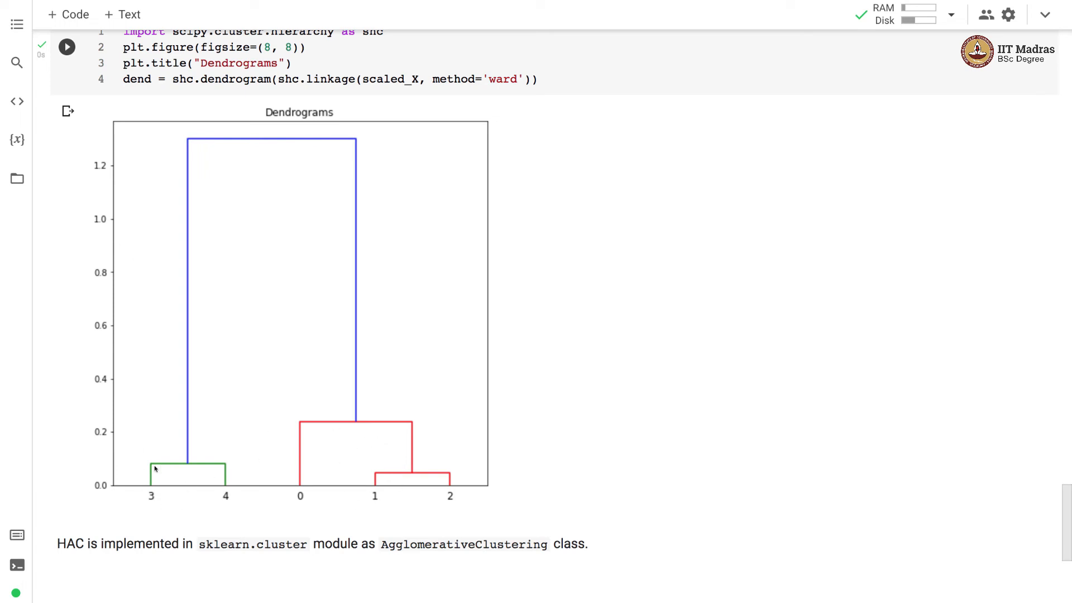
pyautogui.moveTo(356, 346)
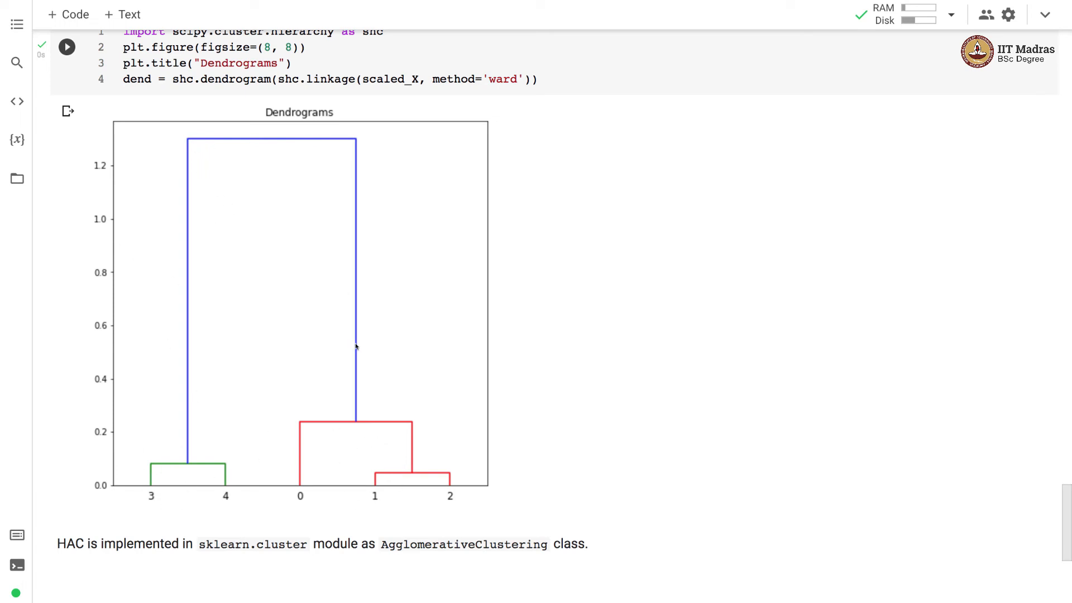
pyautogui.moveTo(110, 304)
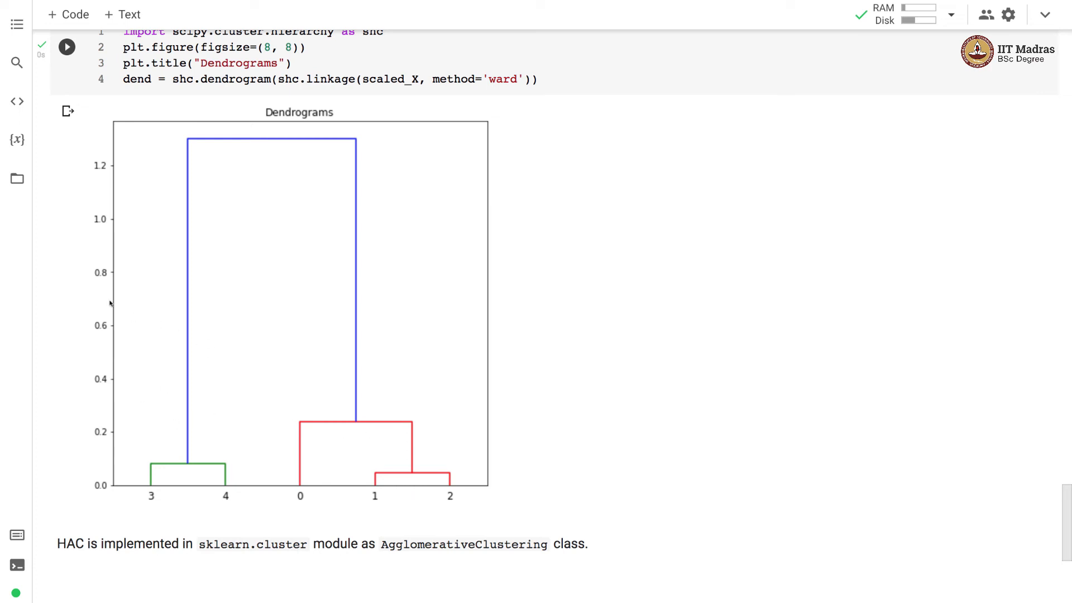
pyautogui.moveTo(160, 307)
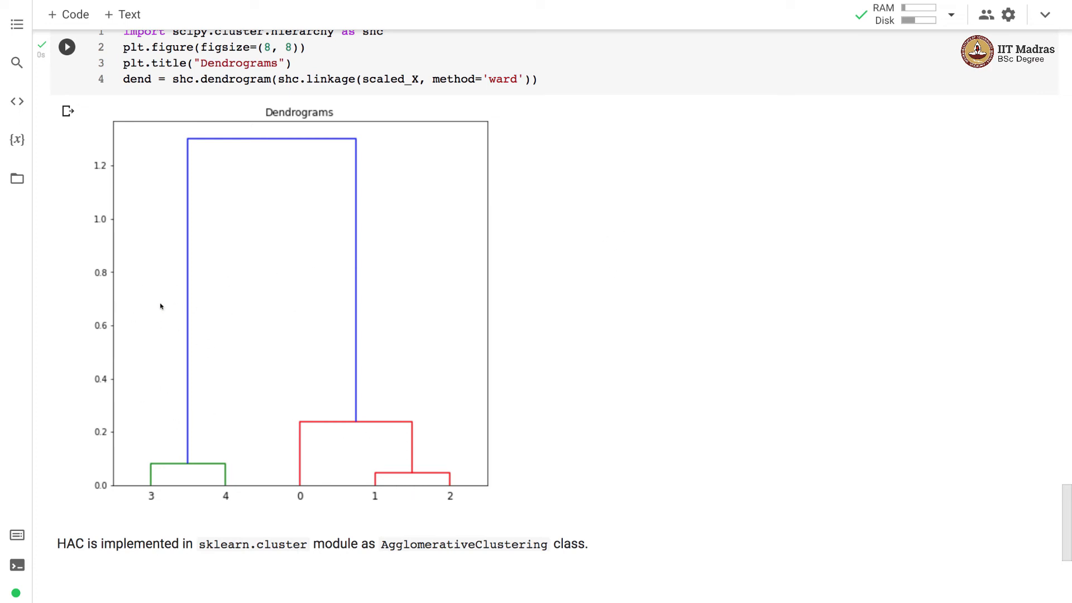
pyautogui.moveTo(248, 462)
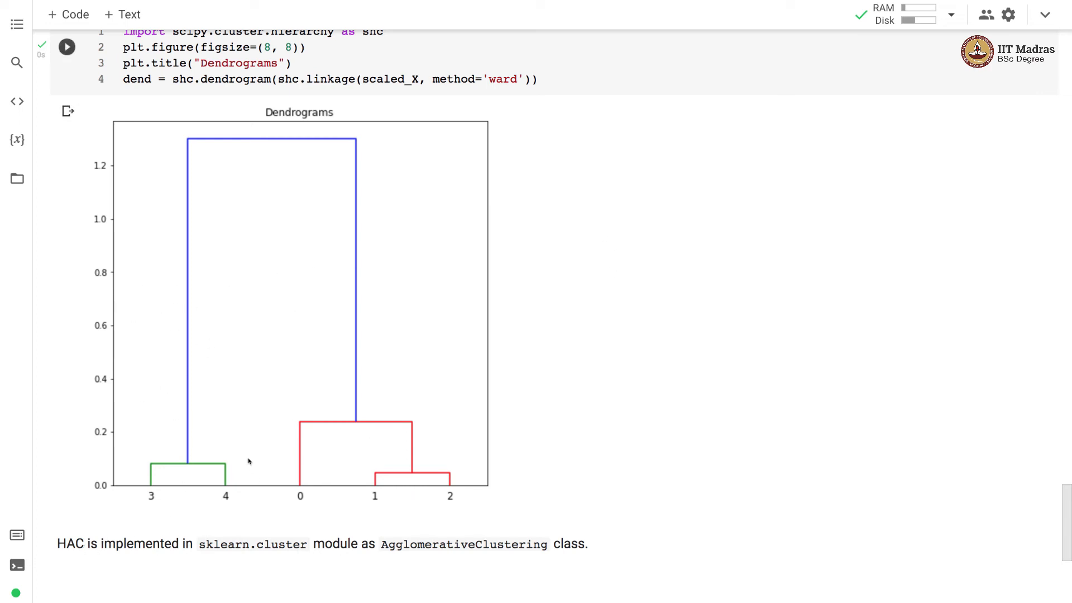
pyautogui.moveTo(243, 451)
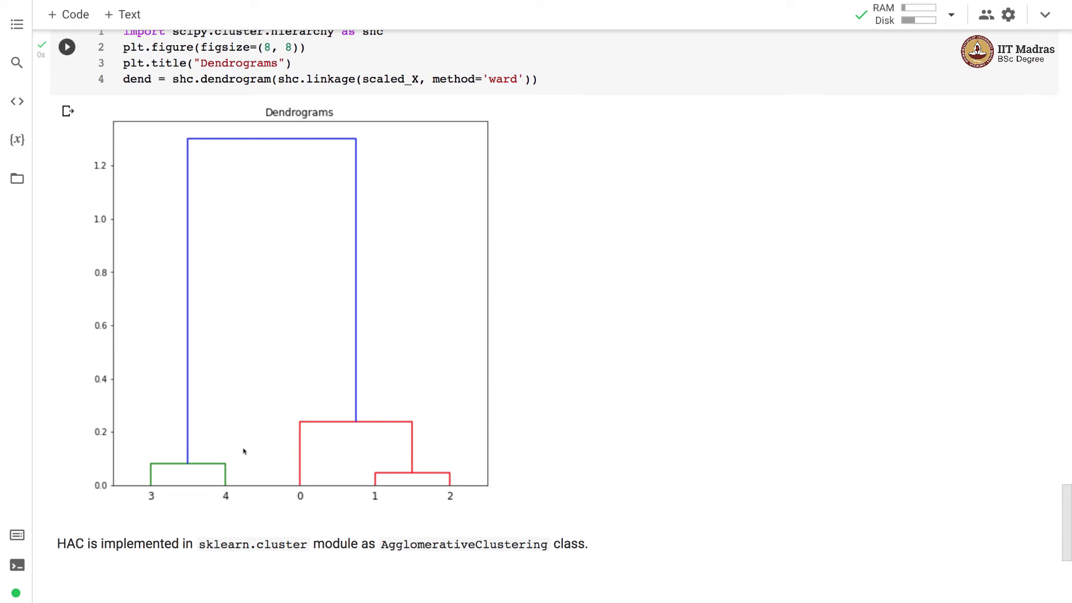
pyautogui.moveTo(213, 380)
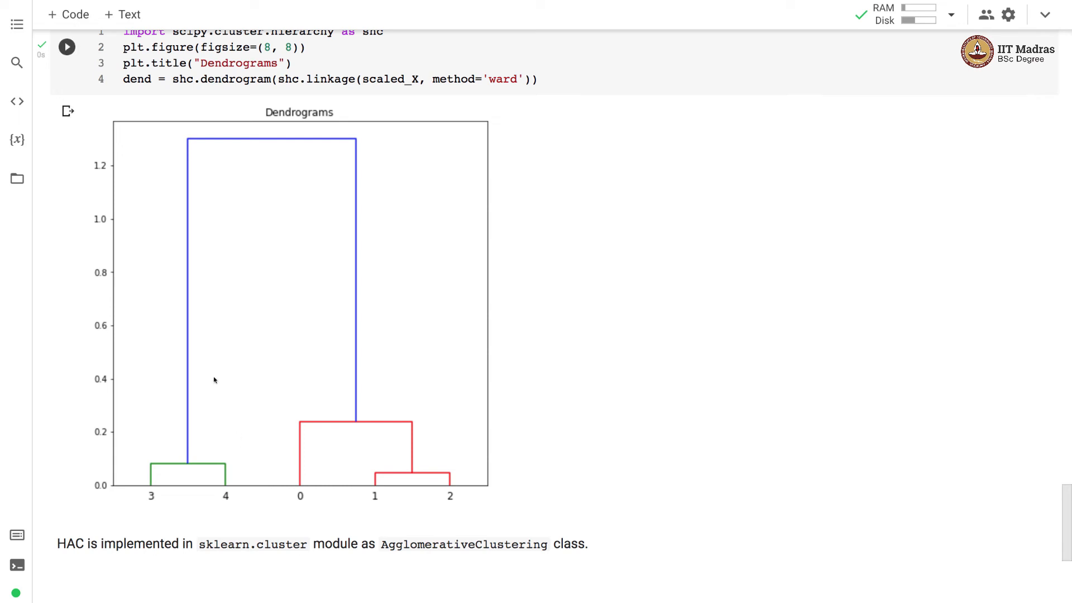
pyautogui.moveTo(161, 283)
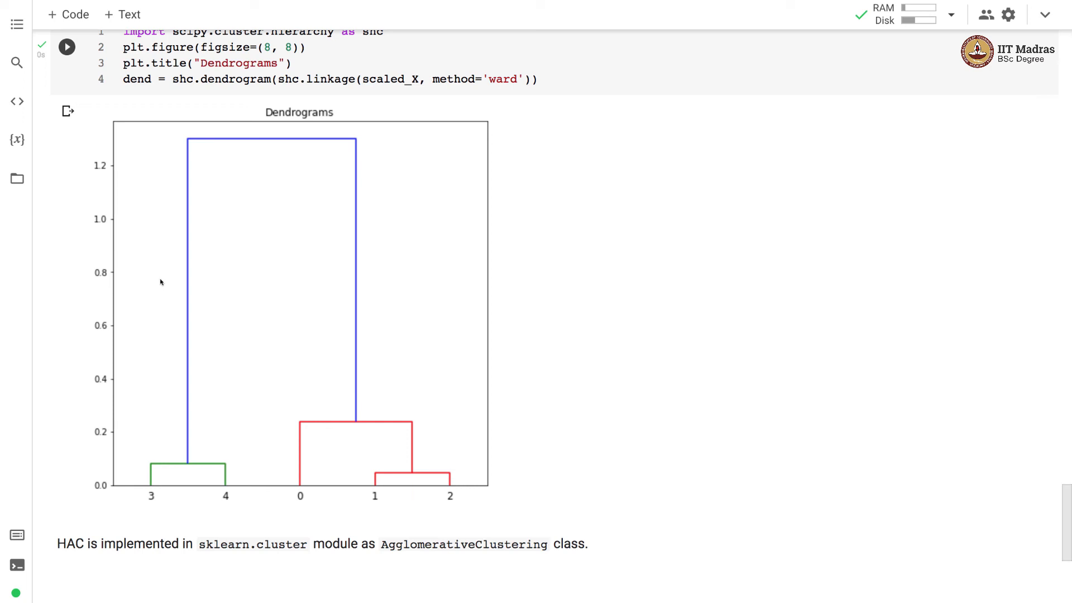
pyautogui.moveTo(164, 336)
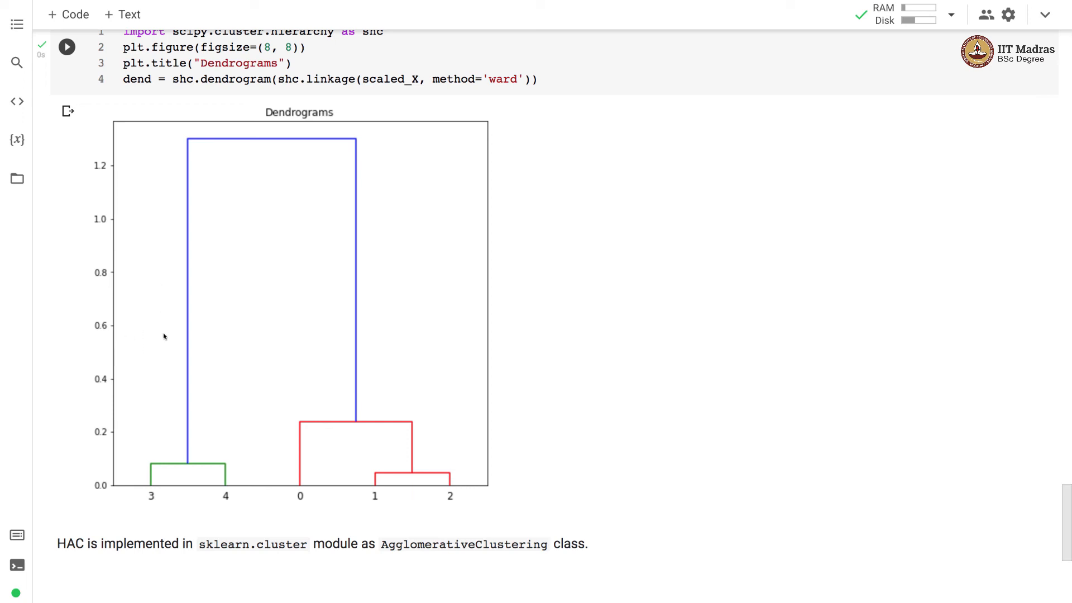
pyautogui.moveTo(173, 476)
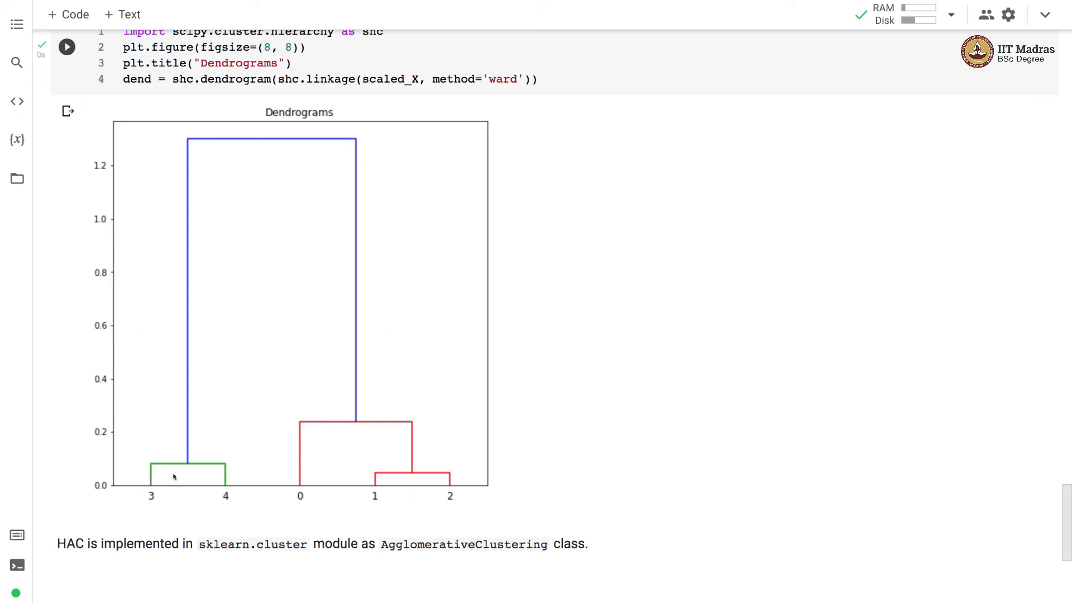
pyautogui.moveTo(121, 332)
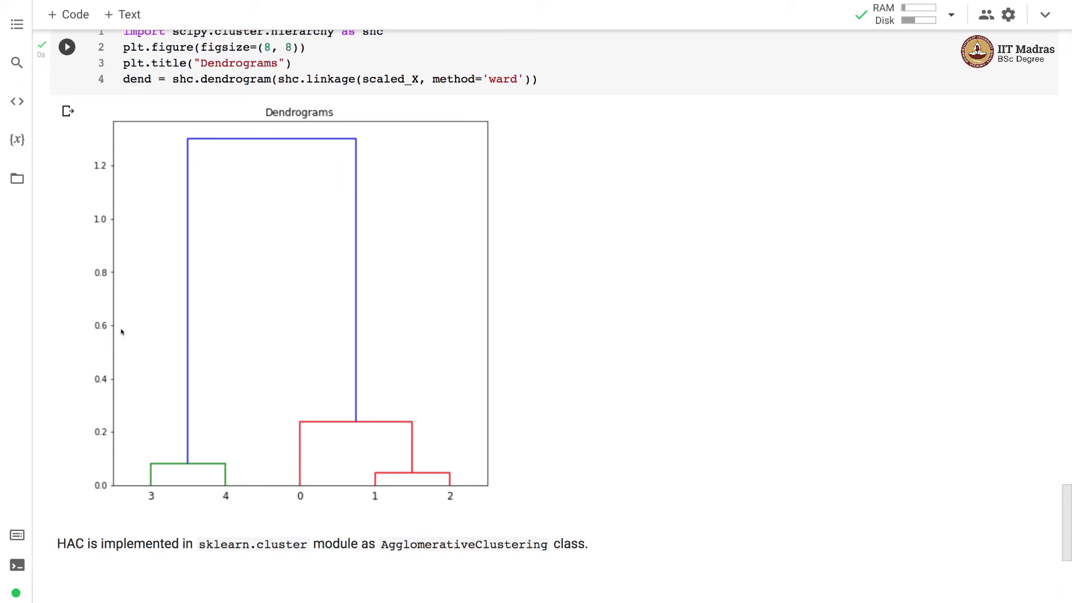
pyautogui.moveTo(216, 442)
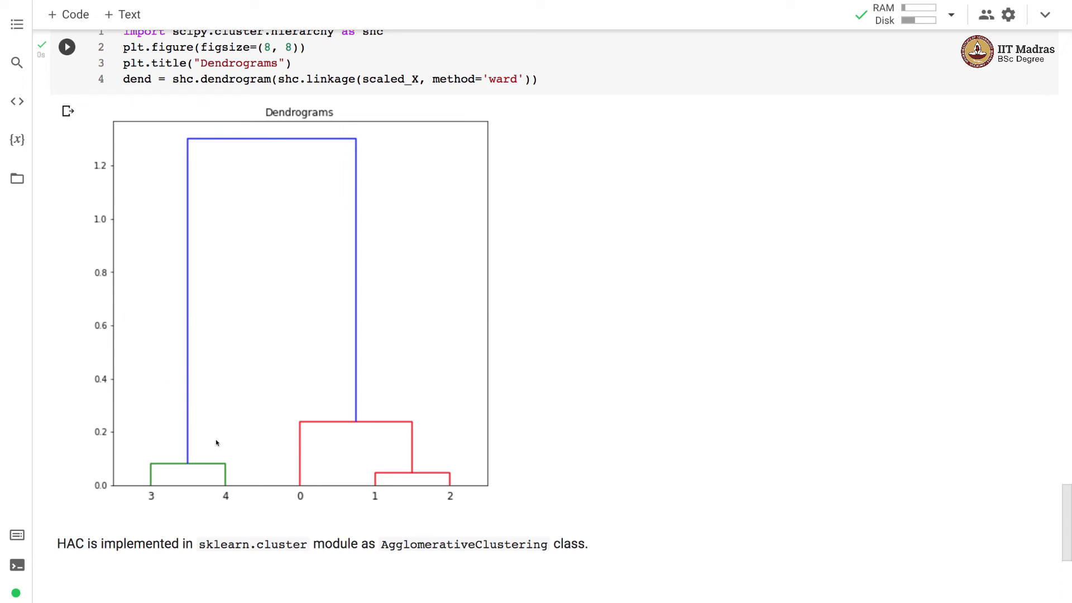
pyautogui.moveTo(143, 494)
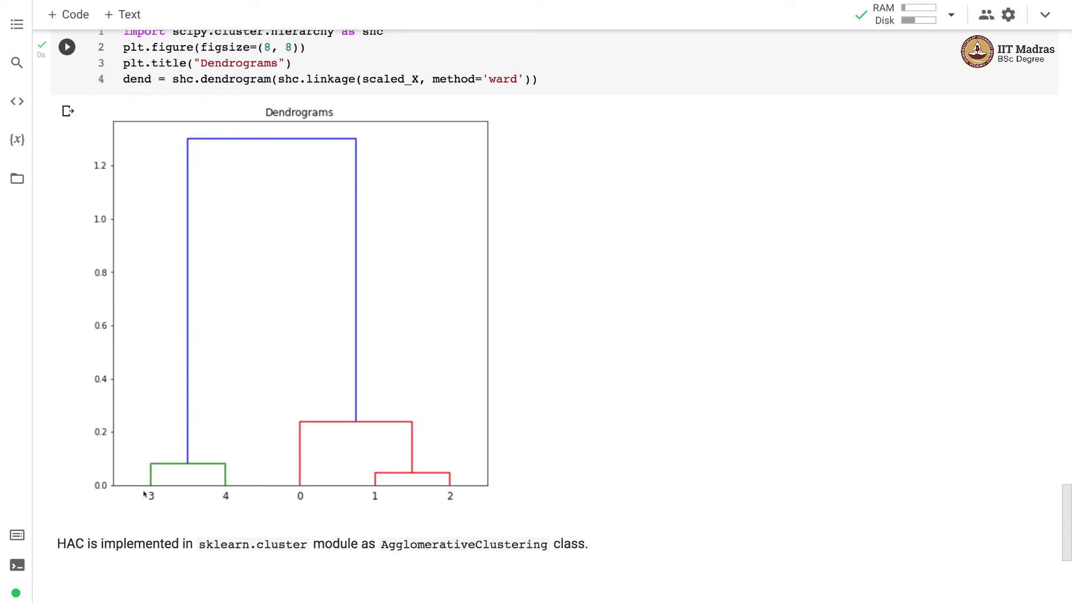
pyautogui.moveTo(303, 512)
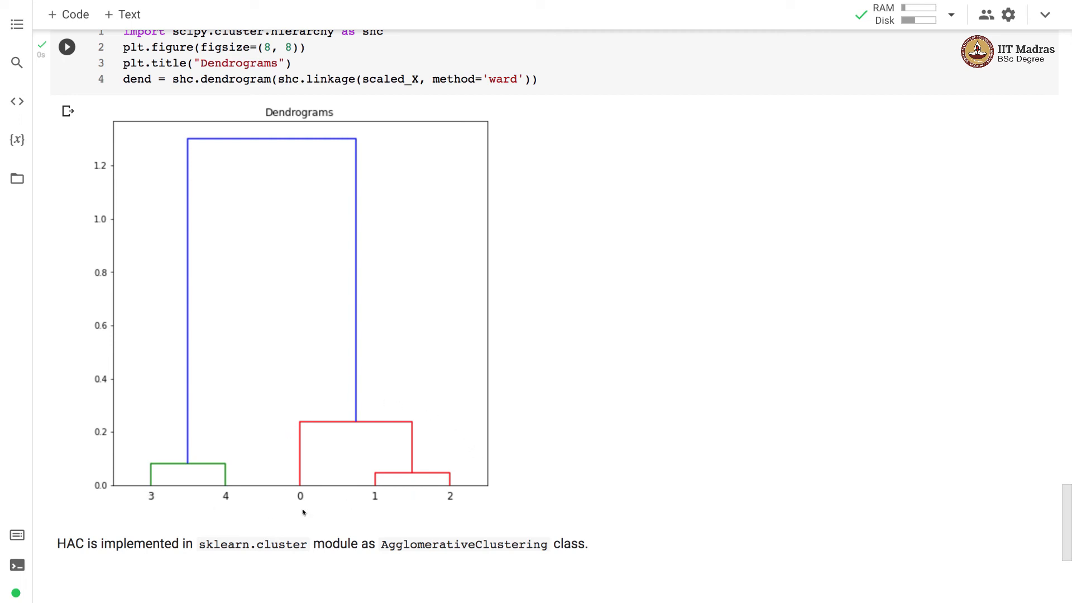
pyautogui.moveTo(119, 441)
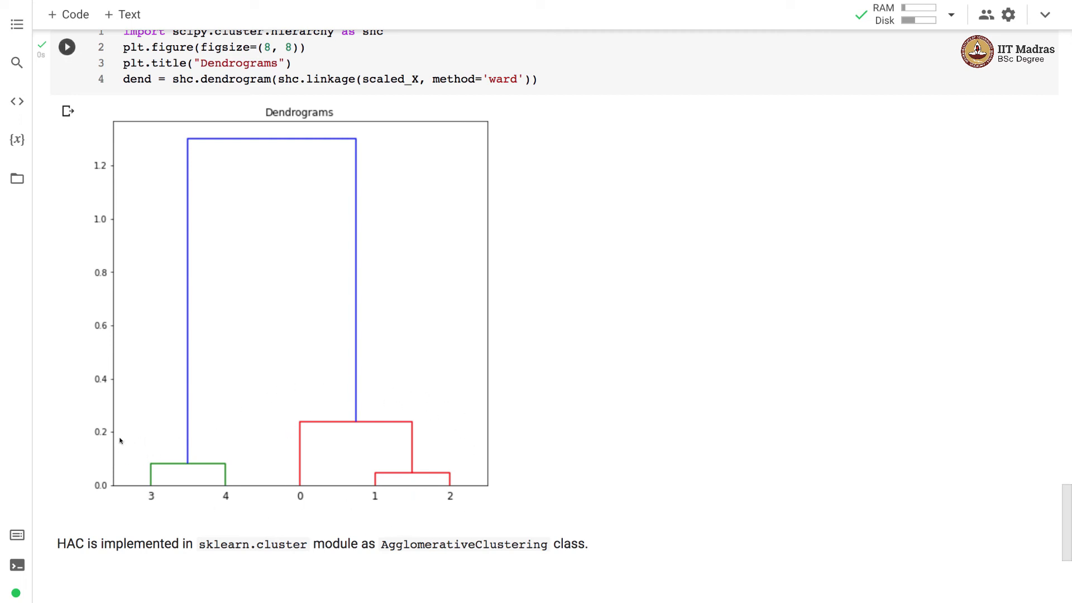
pyautogui.moveTo(164, 451)
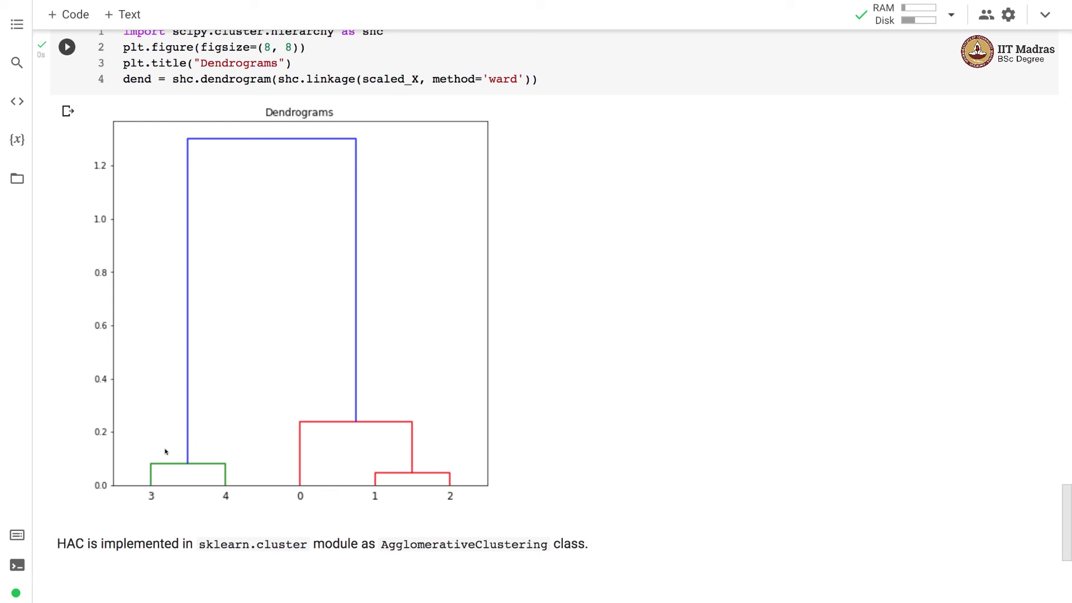
pyautogui.moveTo(155, 433)
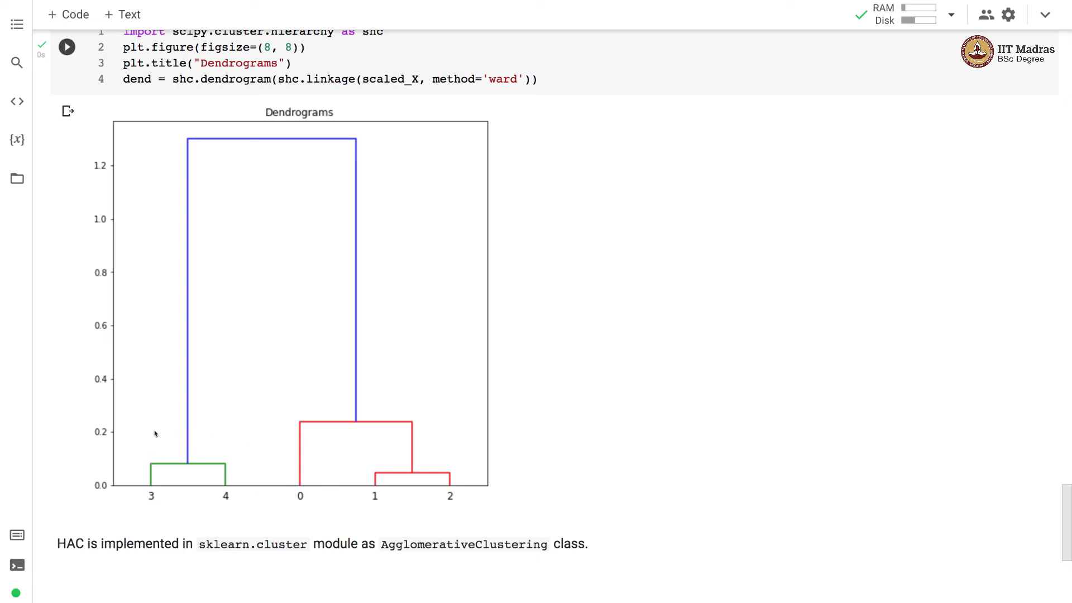
pyautogui.moveTo(304, 490)
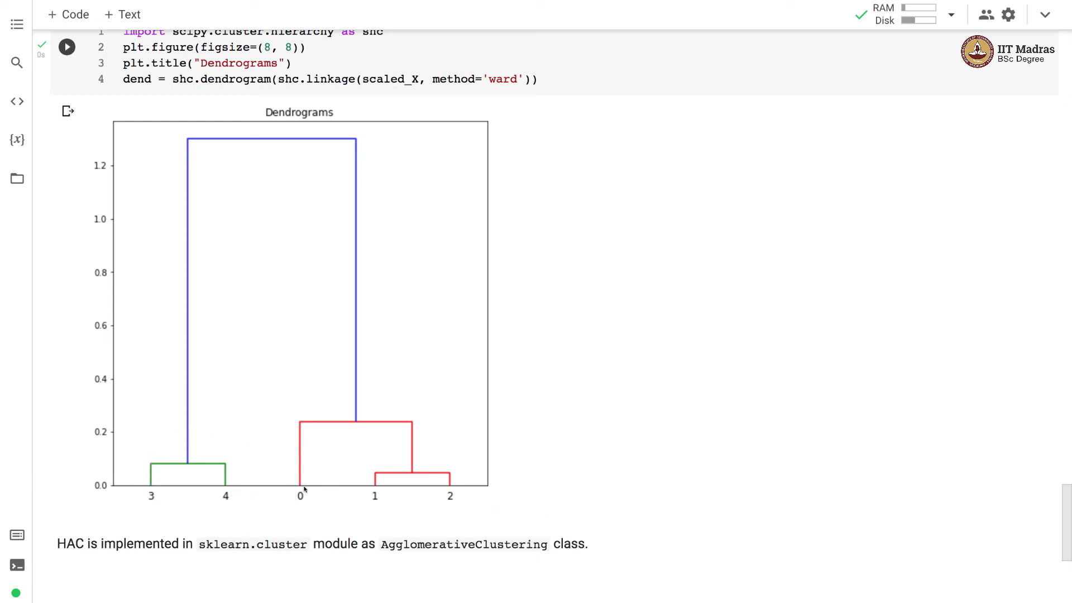